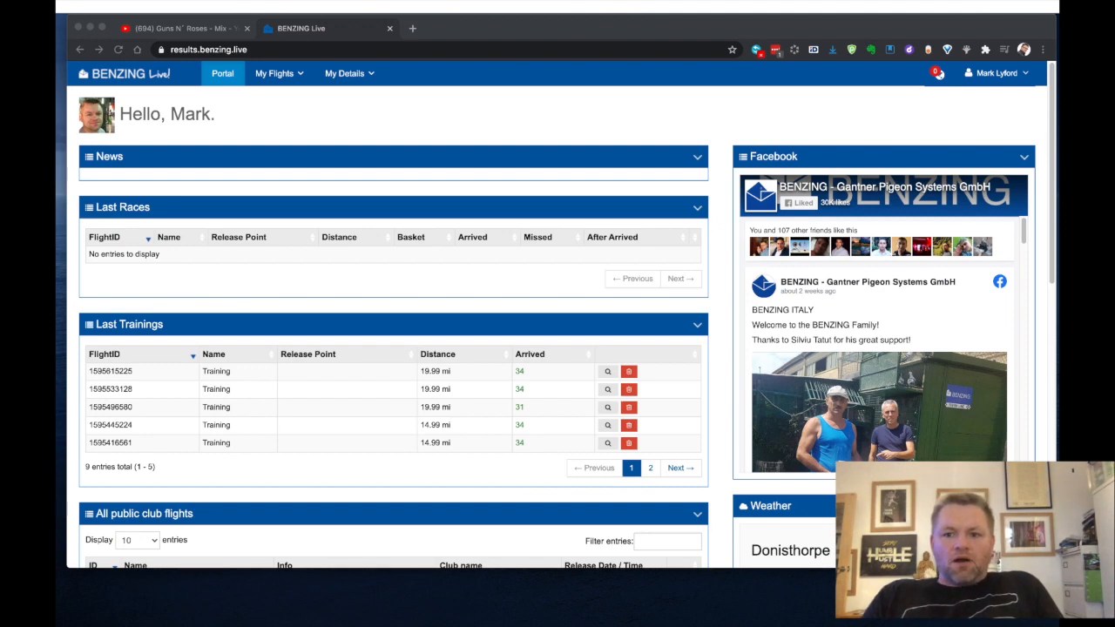
pyautogui.scroll(-3)
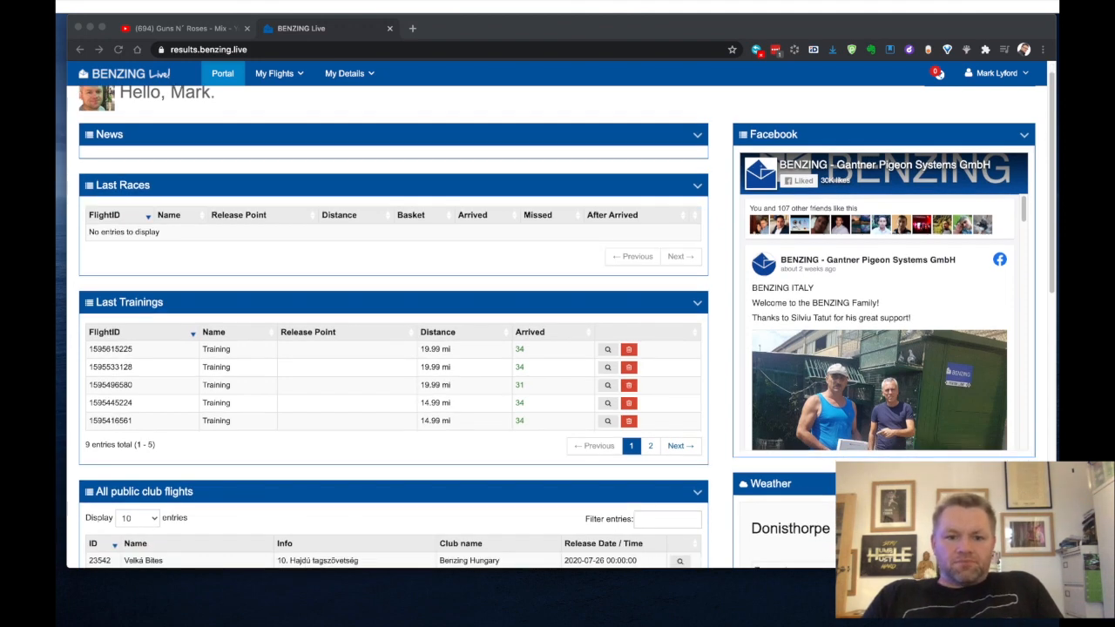
pyautogui.scroll(-3)
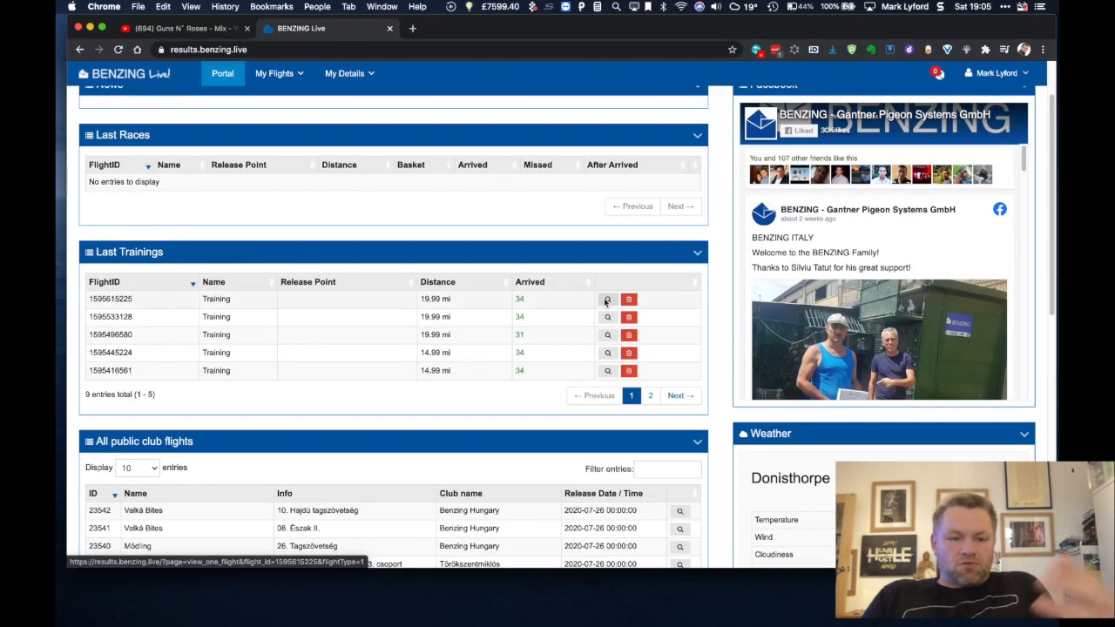
pyautogui.click(606, 299)
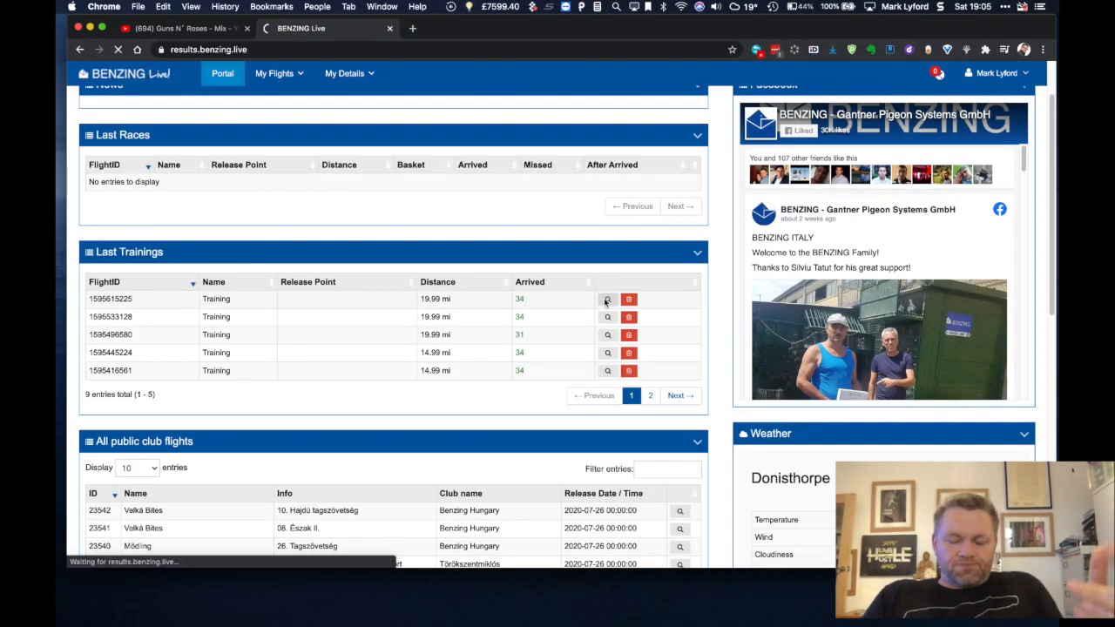
pyautogui.click(606, 299)
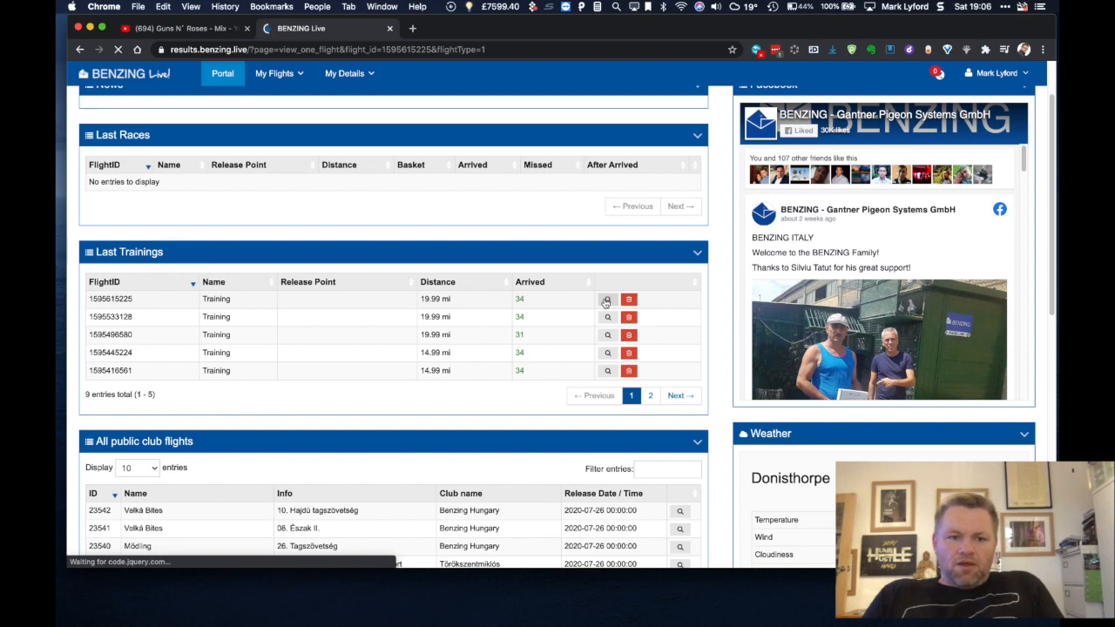
# Show the training flight's arrival order with 50 pigeons listed per page
pyautogui.click(606, 299)
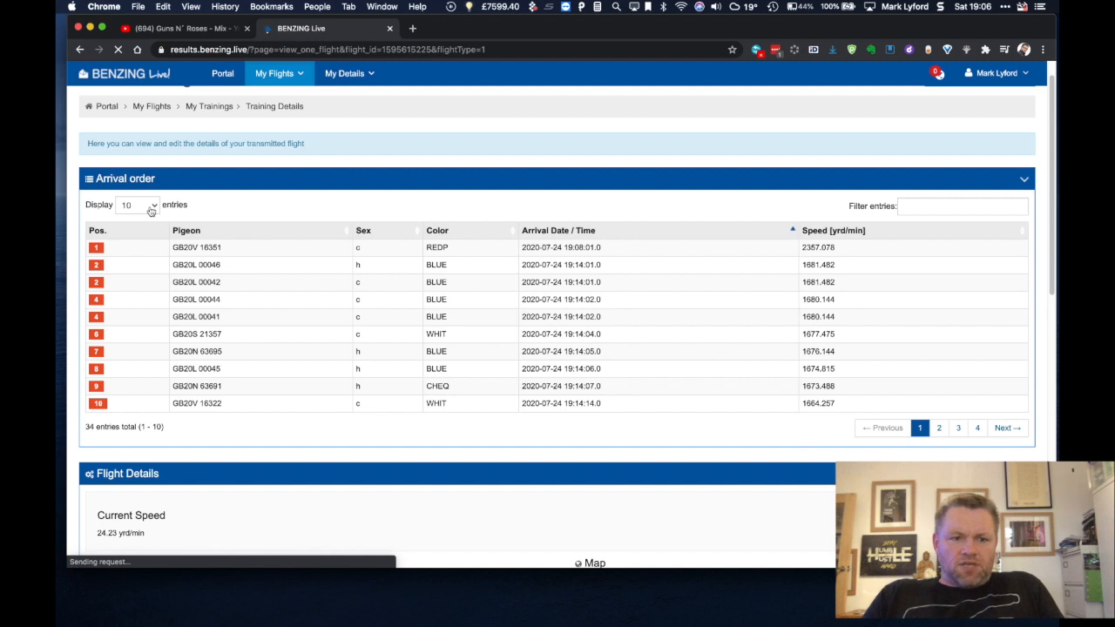
pyautogui.click(136, 206)
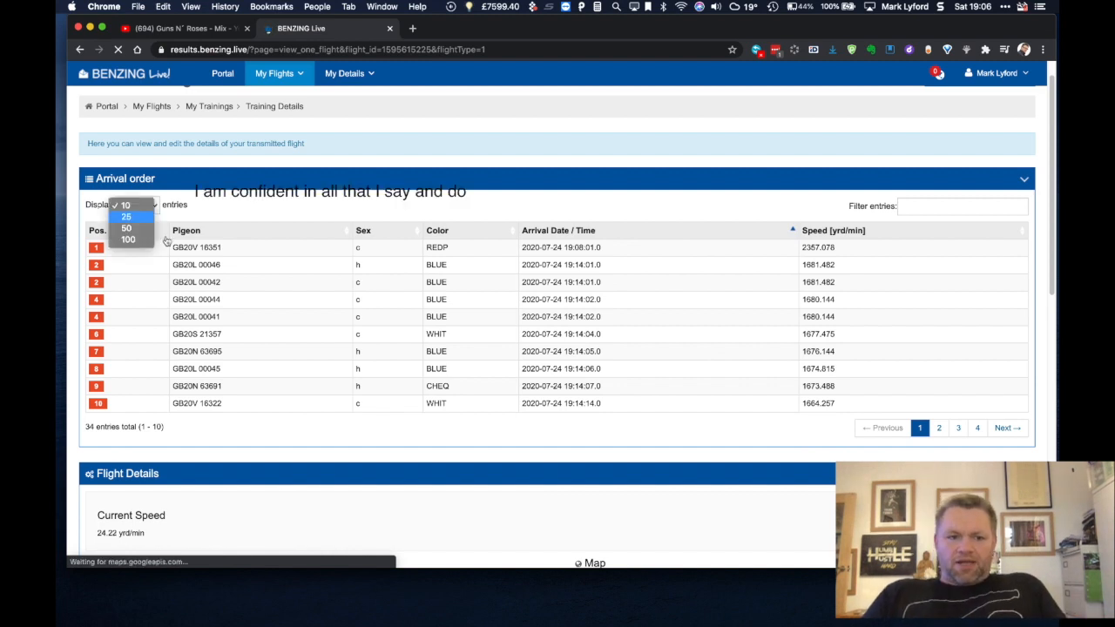
pyautogui.click(136, 204)
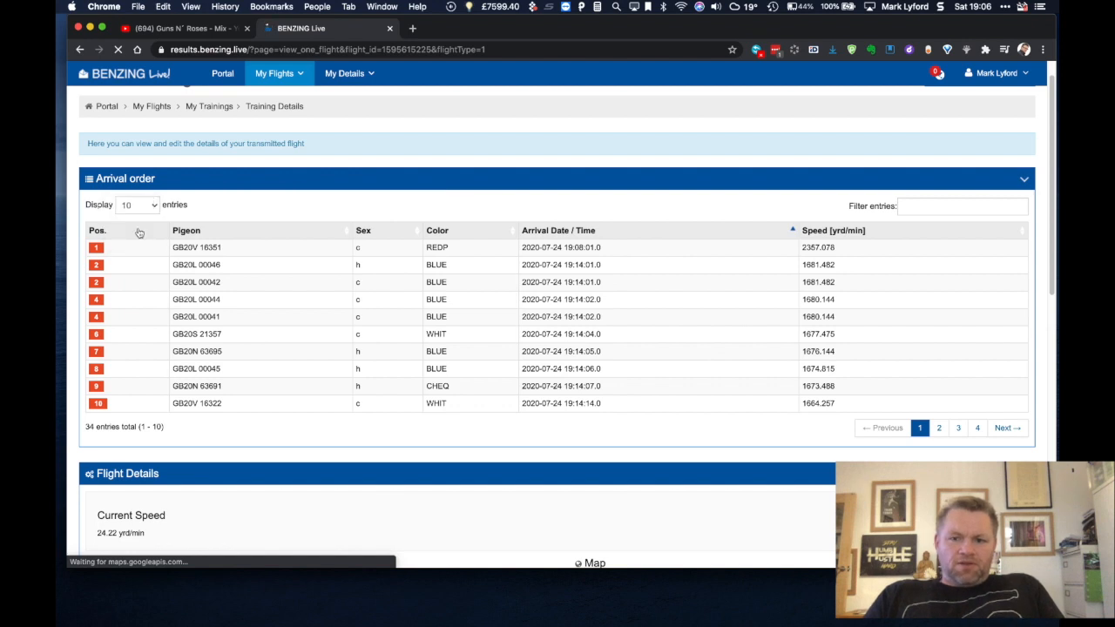
pyautogui.click(135, 204)
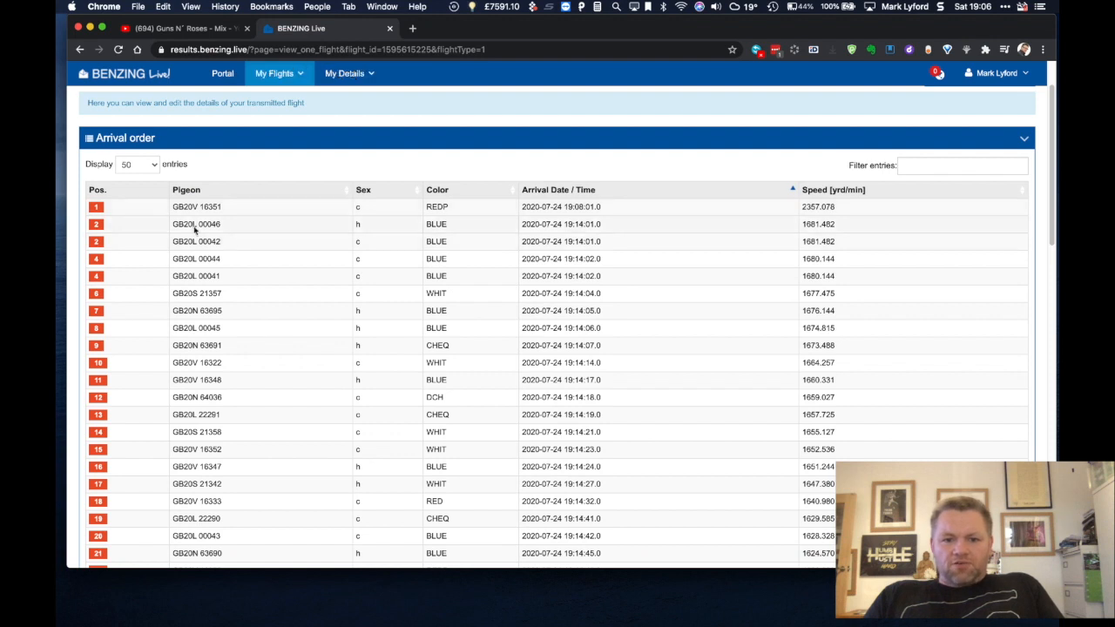
pyautogui.moveTo(653, 229)
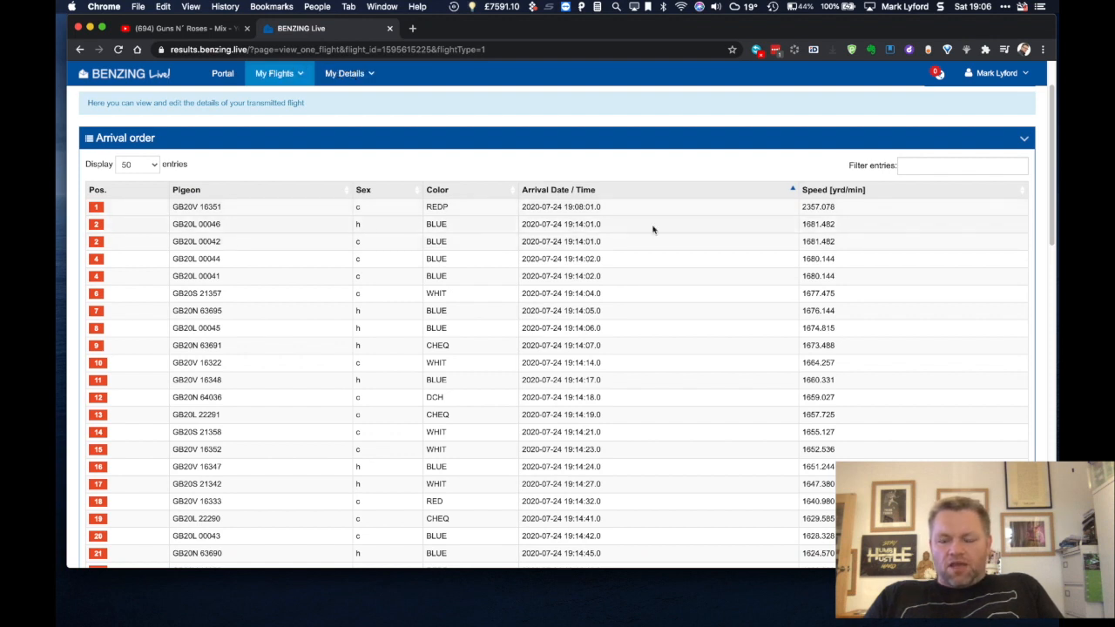
pyautogui.moveTo(823, 235)
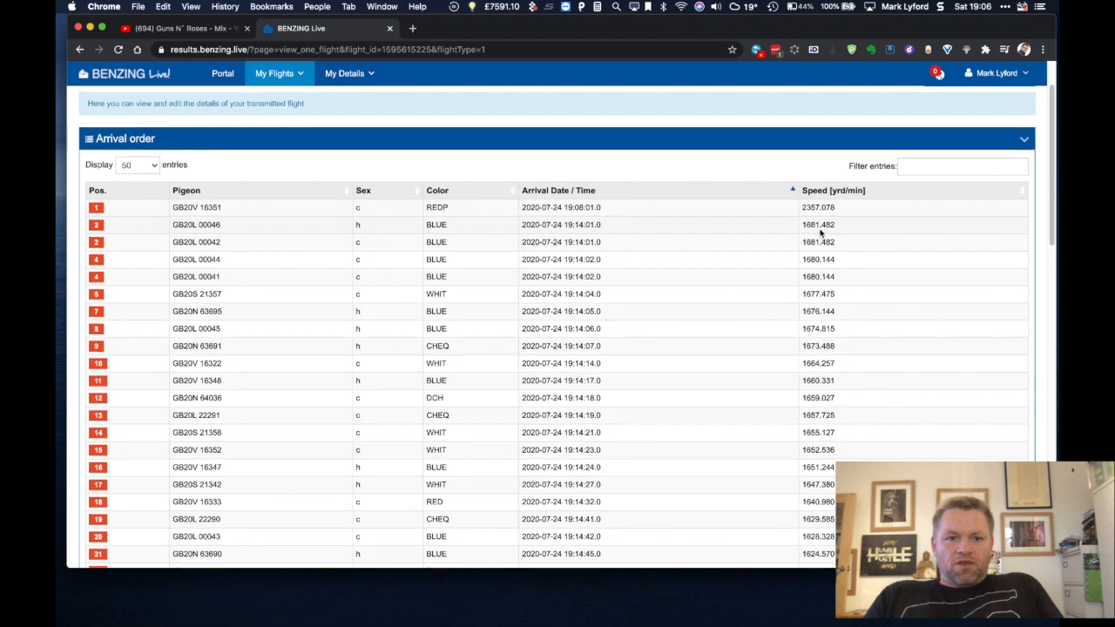
# Show the My Pigeons list with 50 pigeons per page
pyautogui.click(345, 73)
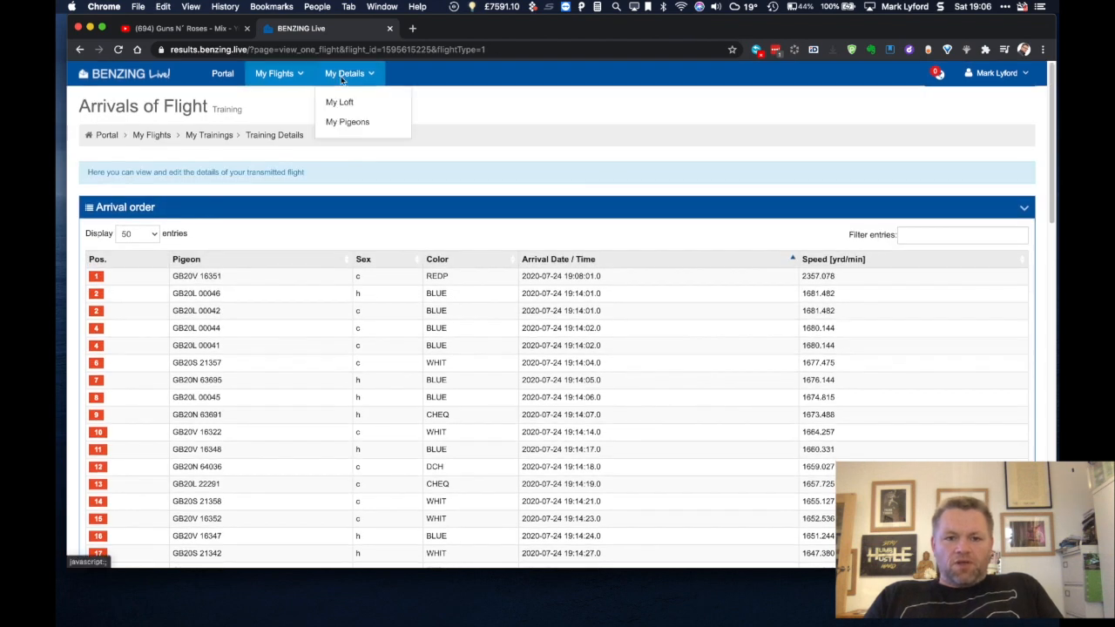
pyautogui.moveTo(348, 122)
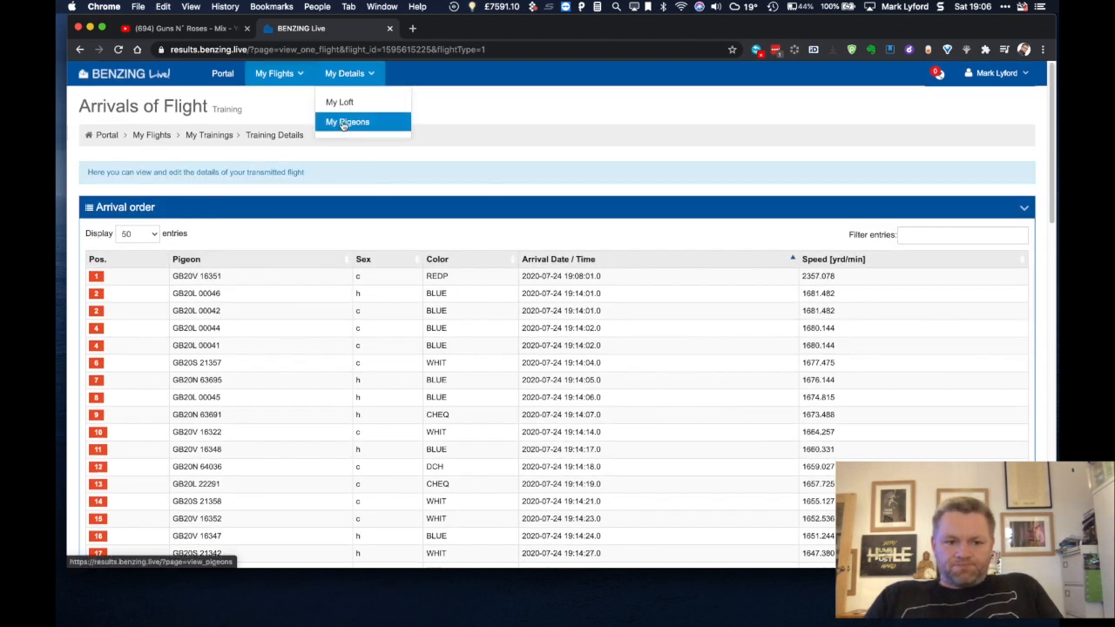
pyautogui.click(347, 122)
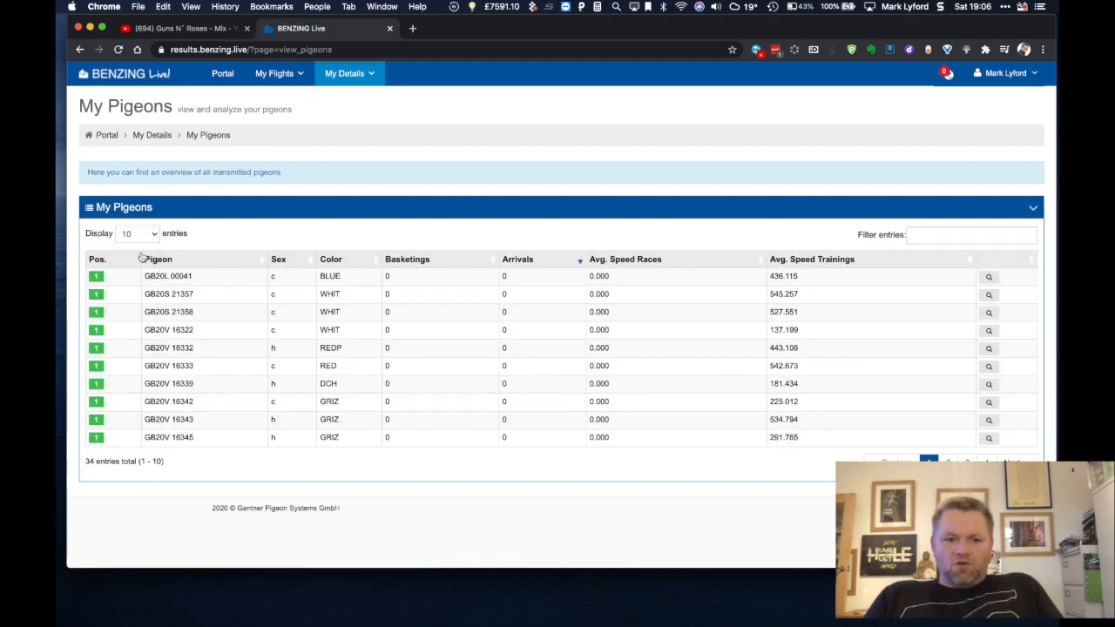
pyautogui.click(136, 233)
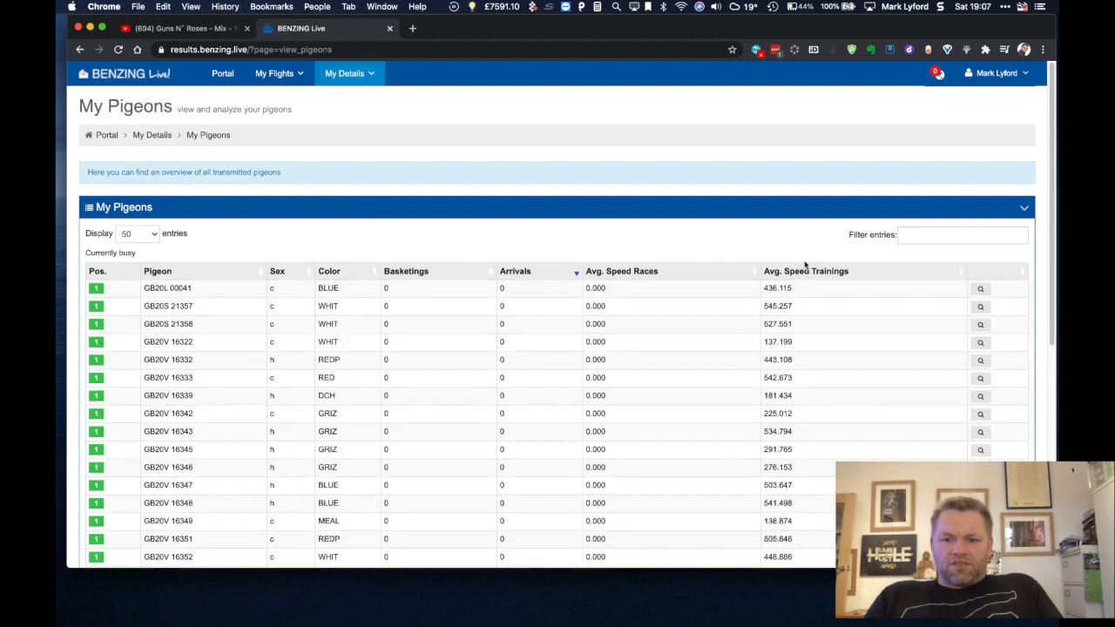
# Rank the pigeons by average training speed, fastest first, and review the list
pyautogui.click(805, 272)
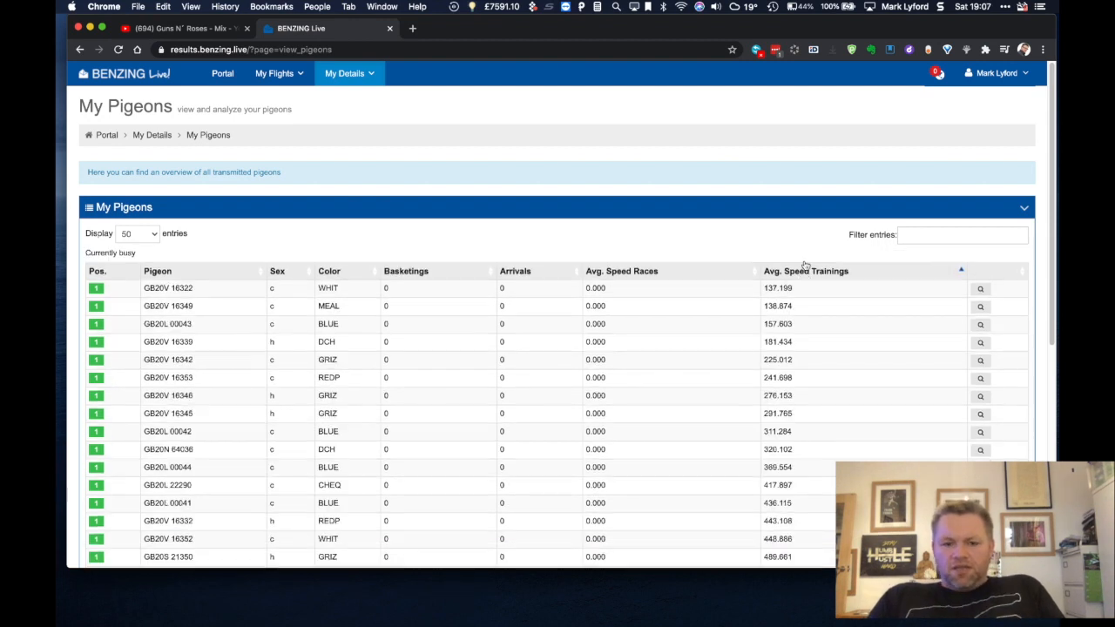
pyautogui.click(805, 257)
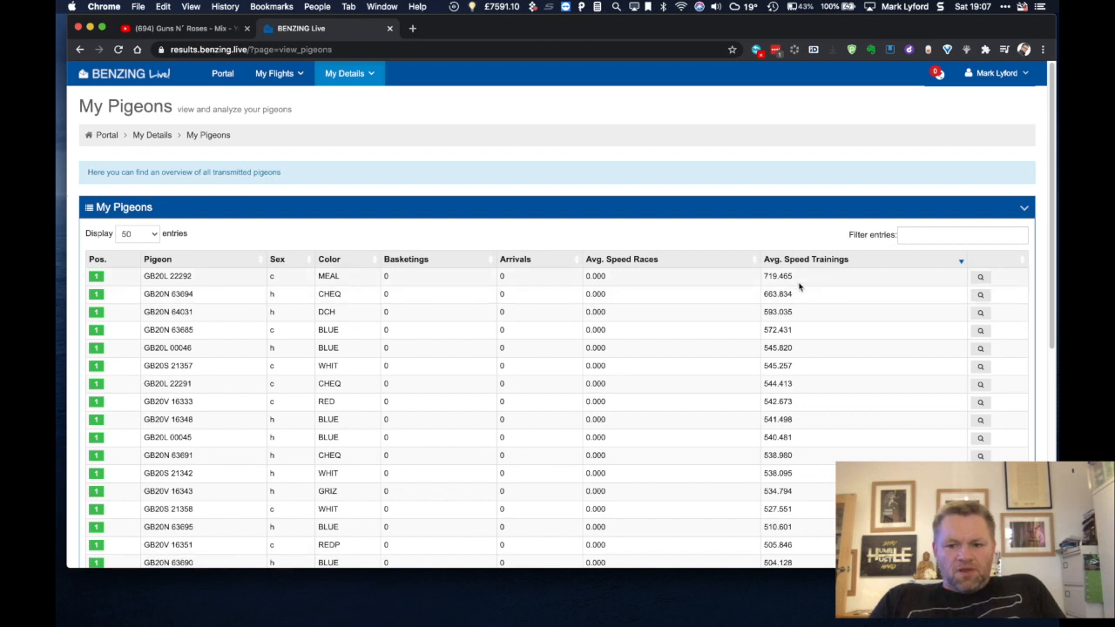
pyautogui.scroll(-3)
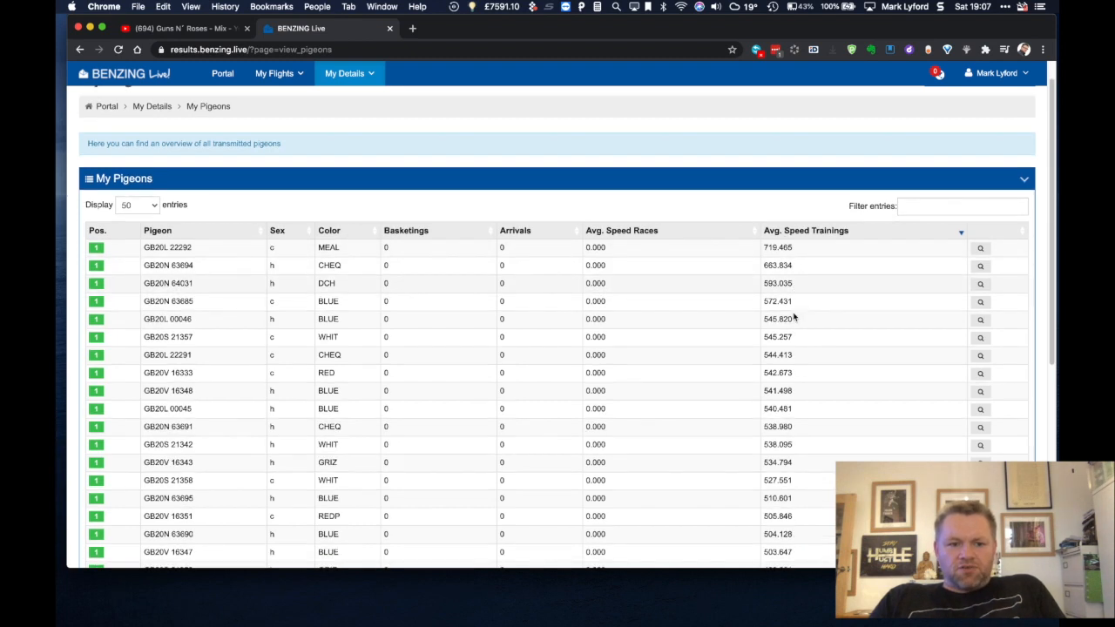
pyautogui.scroll(-3)
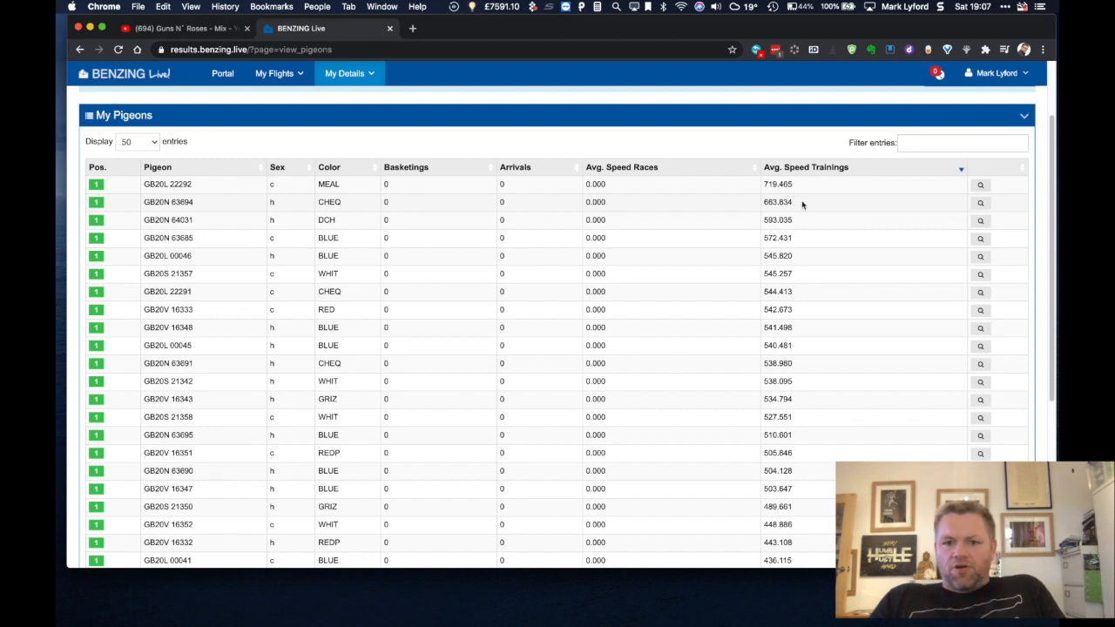
pyautogui.moveTo(937, 211)
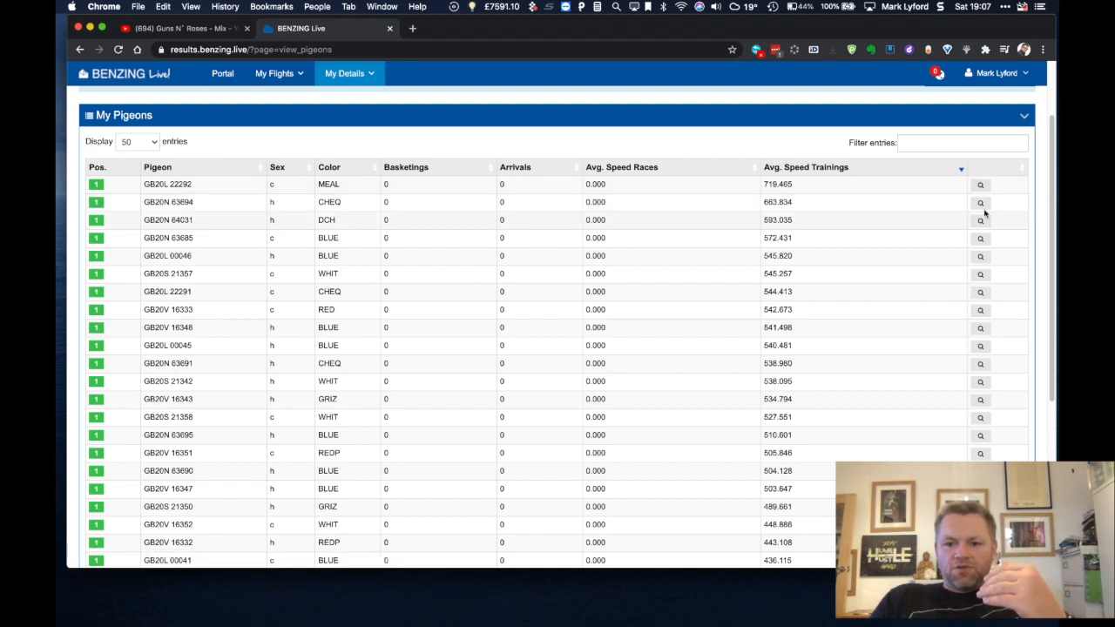
# Show pigeon GB20N 63694's details with its training results ordered newest release first
pyautogui.click(979, 202)
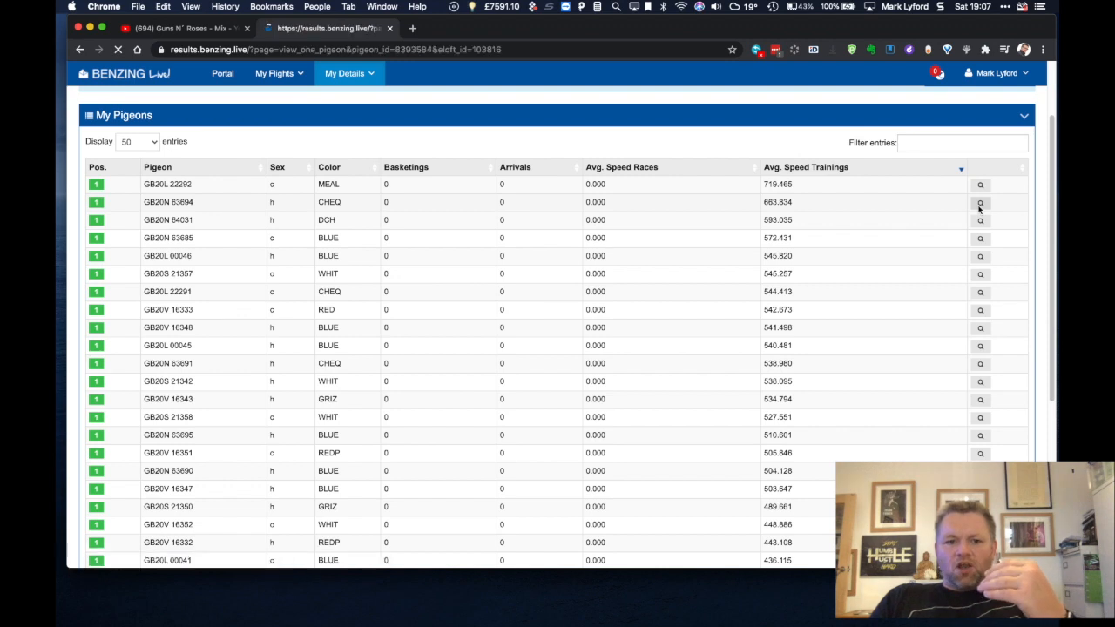
pyautogui.click(979, 202)
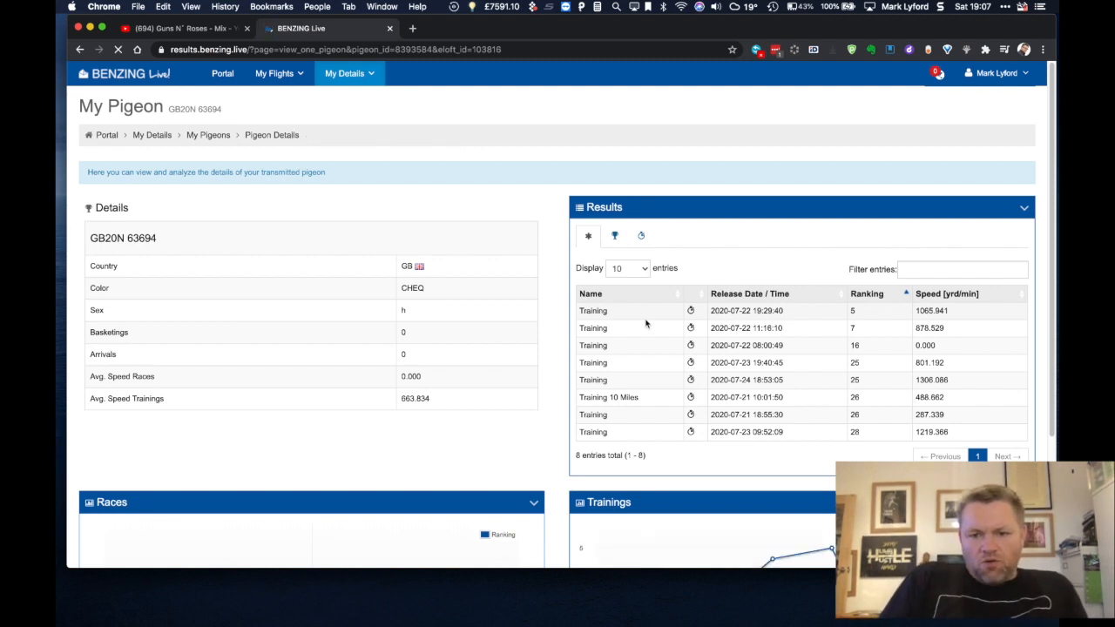
pyautogui.scroll(-3)
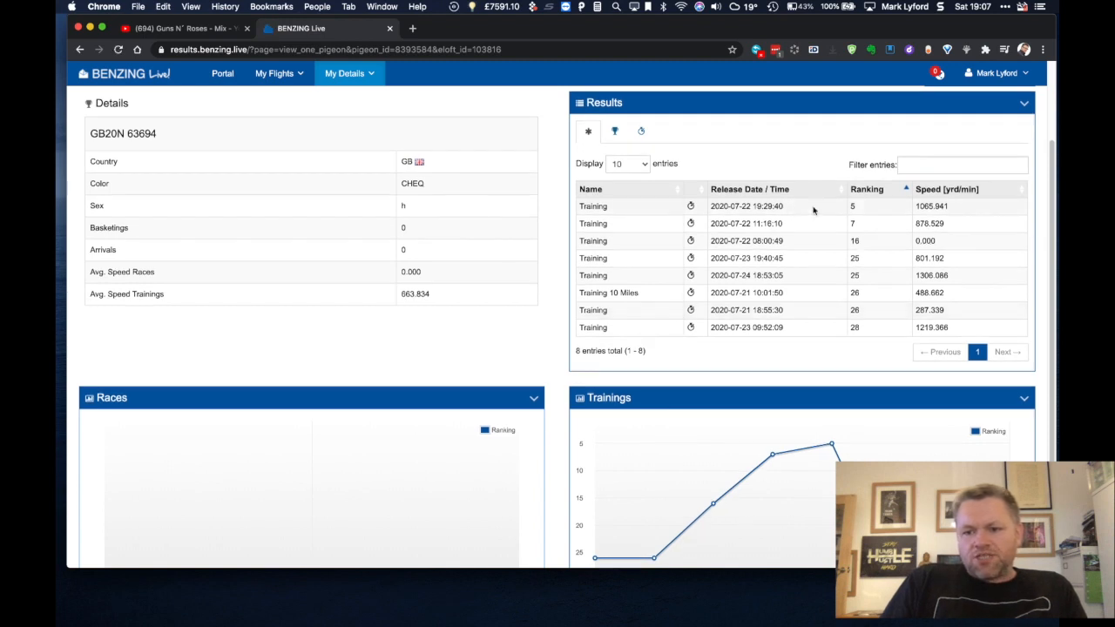
pyautogui.moveTo(948, 247)
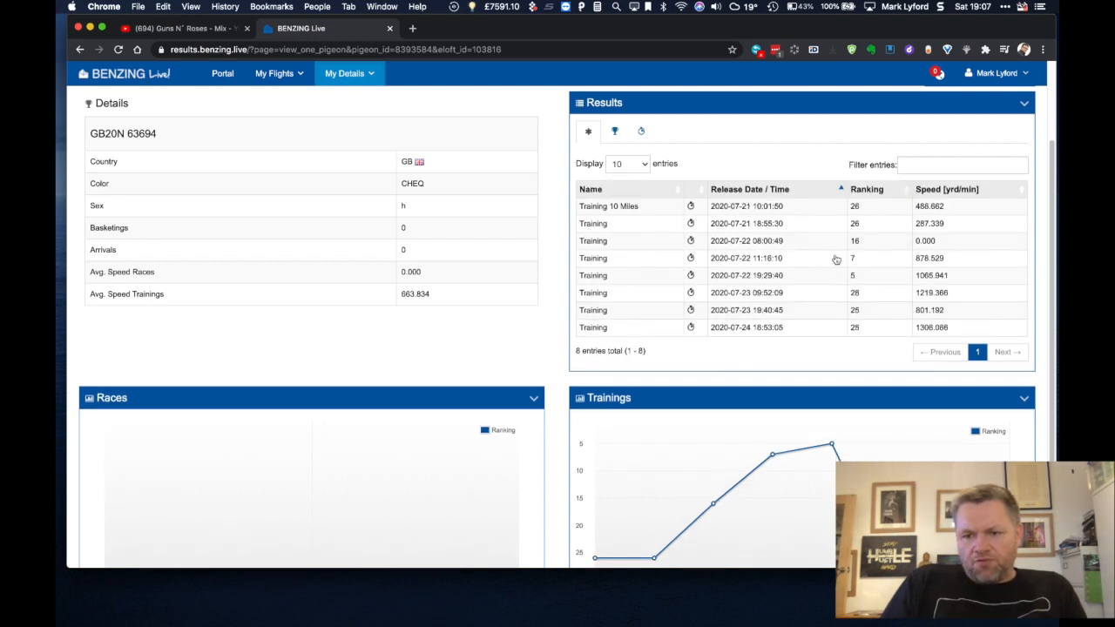
pyautogui.scroll(-3)
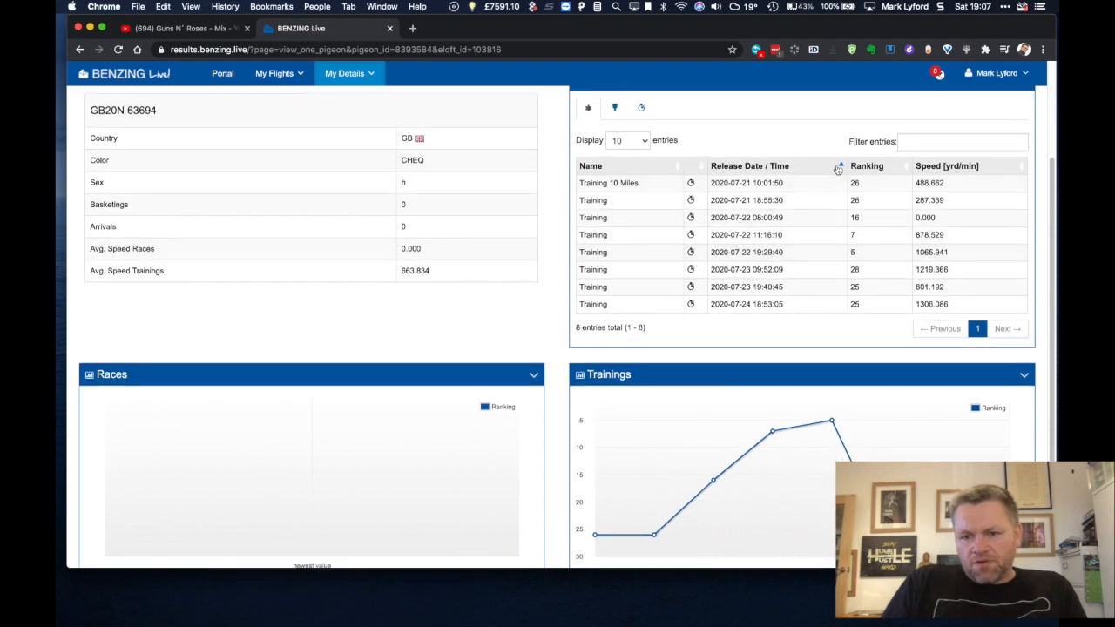
pyautogui.click(749, 165)
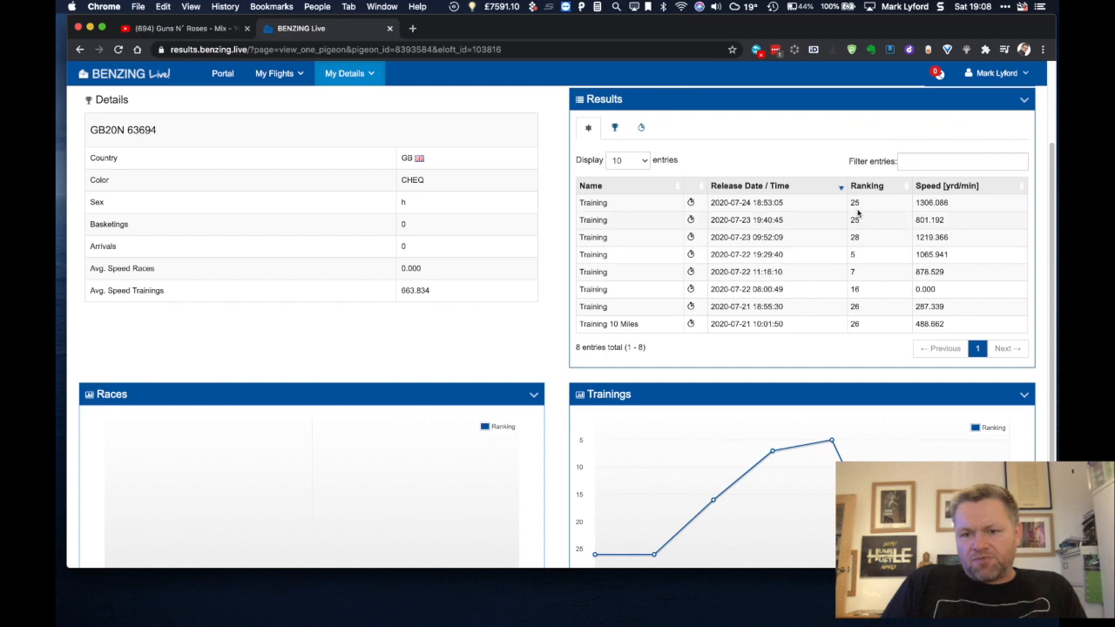
pyautogui.moveTo(857, 216)
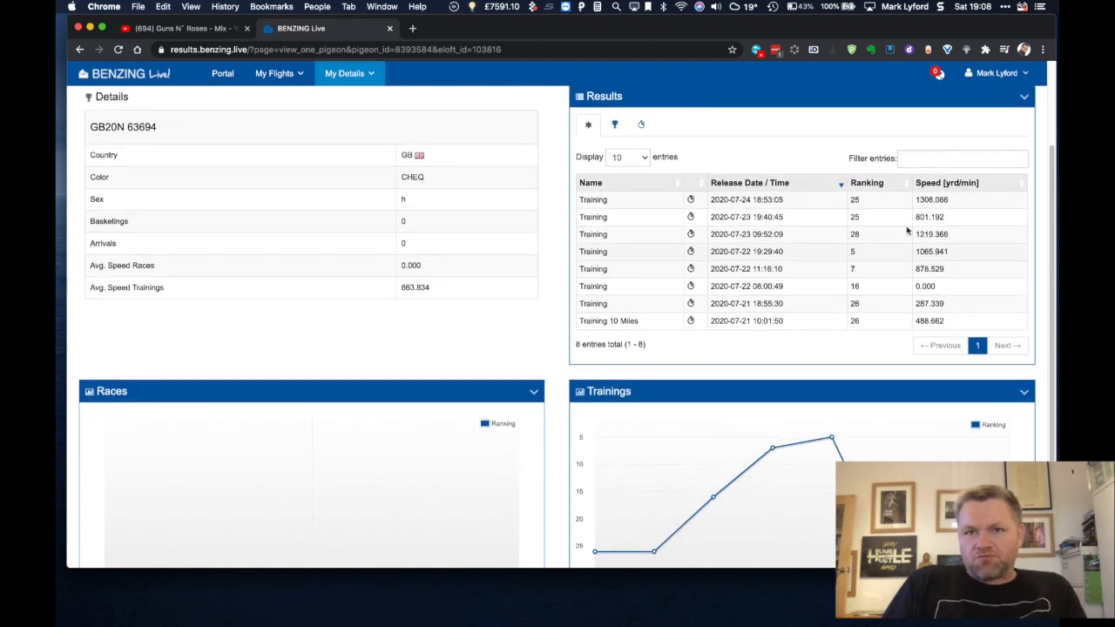
pyautogui.scroll(-3)
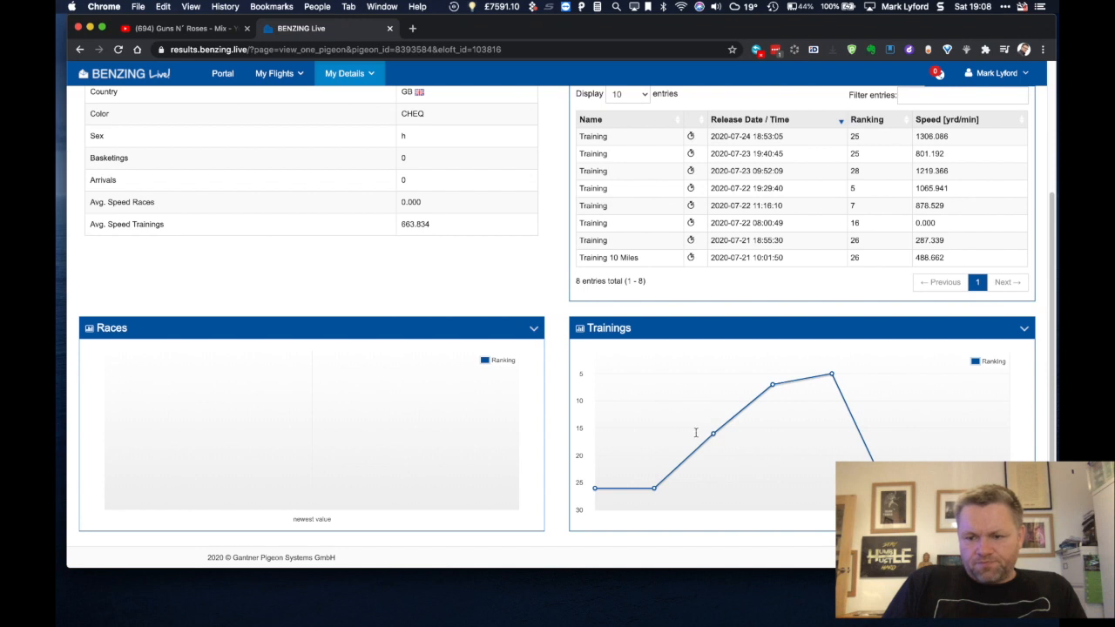
pyautogui.moveTo(449, 509)
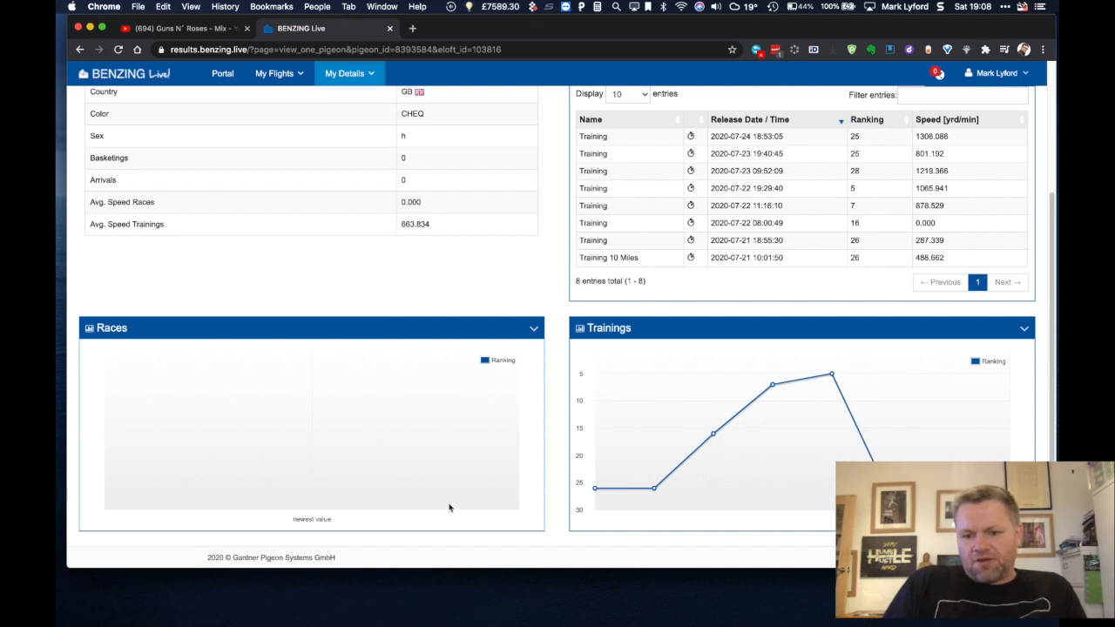
pyautogui.moveTo(606, 495)
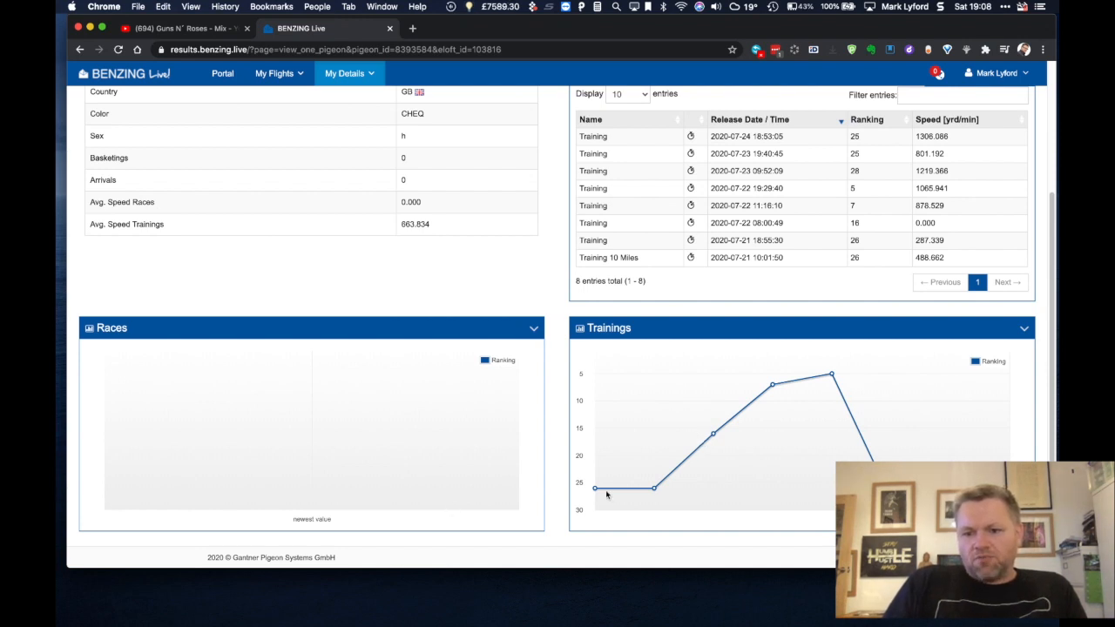
pyautogui.moveTo(831, 375)
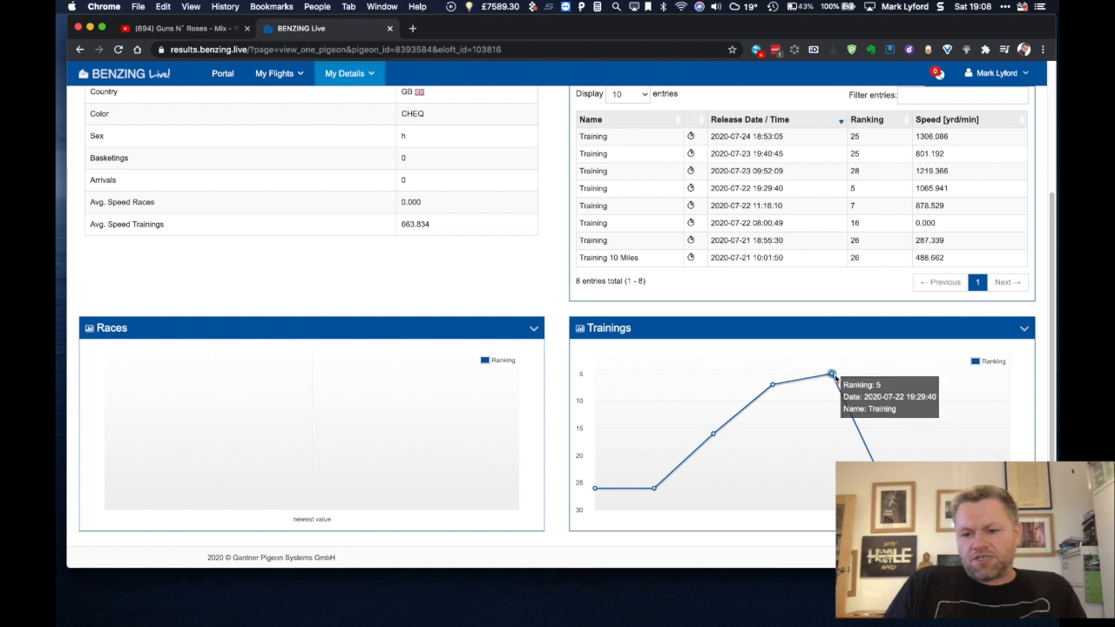
pyautogui.moveTo(840, 373)
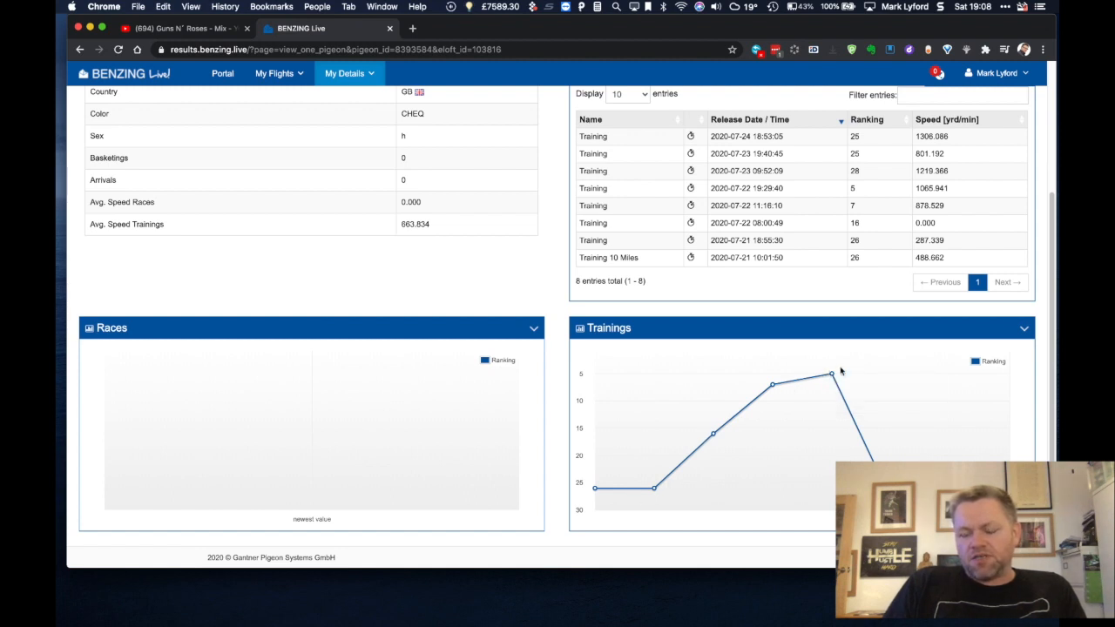
pyautogui.moveTo(701, 474)
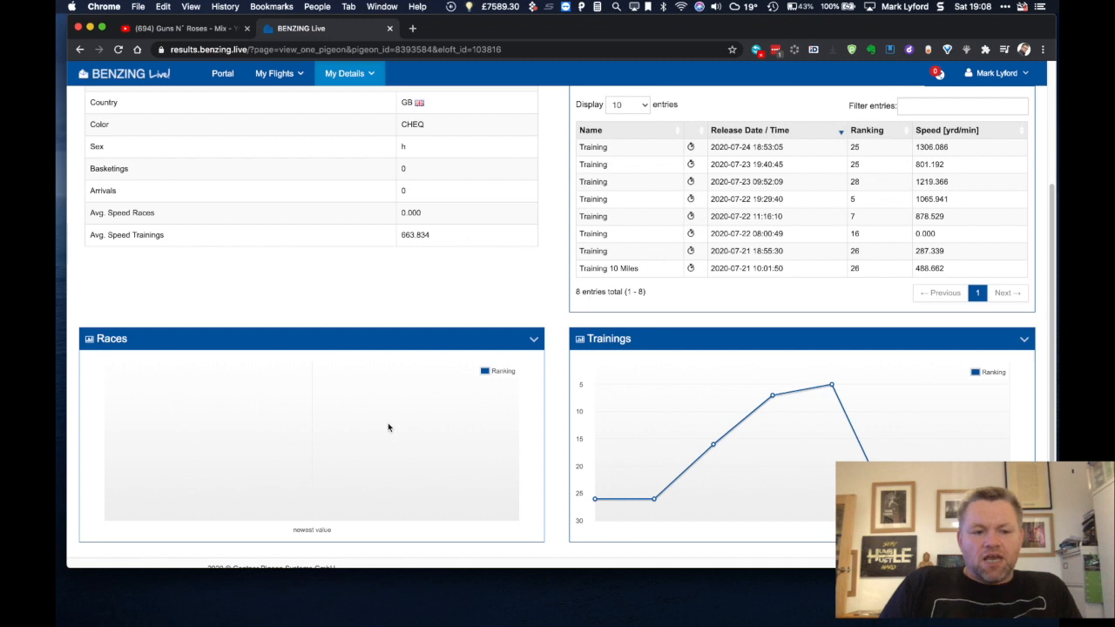
pyautogui.moveTo(552, 449)
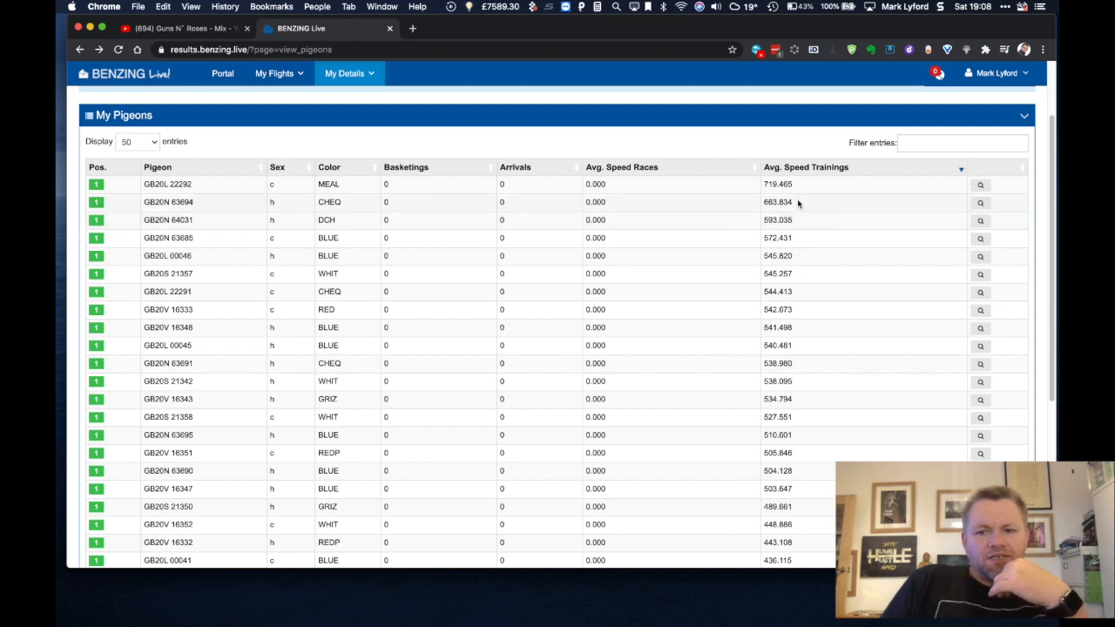
pyautogui.moveTo(795, 216)
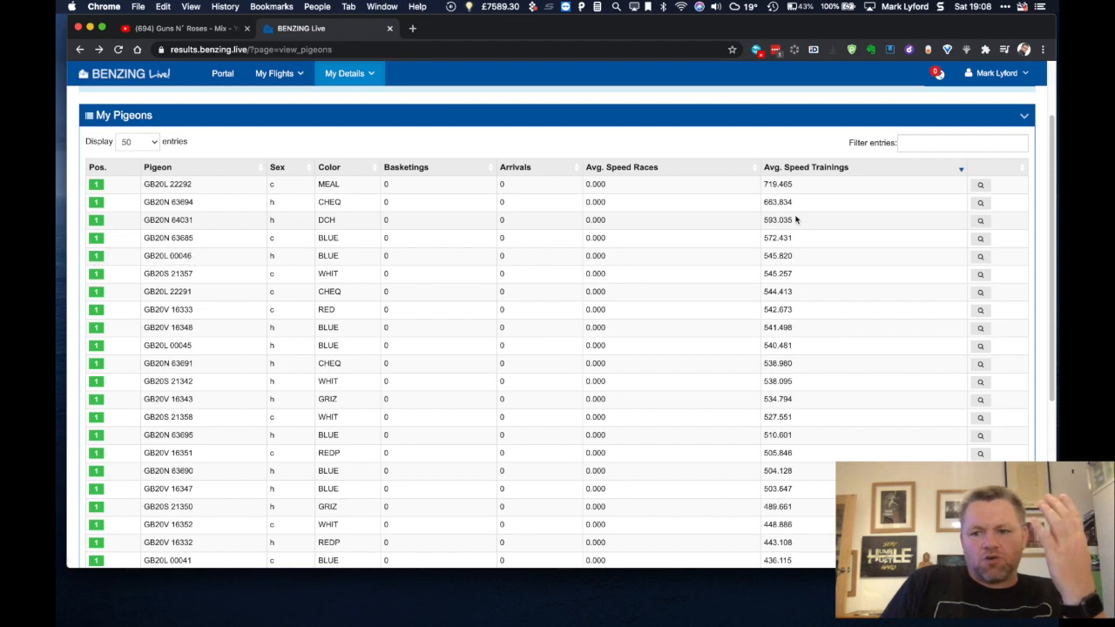
# Review the My Pigeons speed ranking and bring up the My Details menu
pyautogui.scroll(-3)
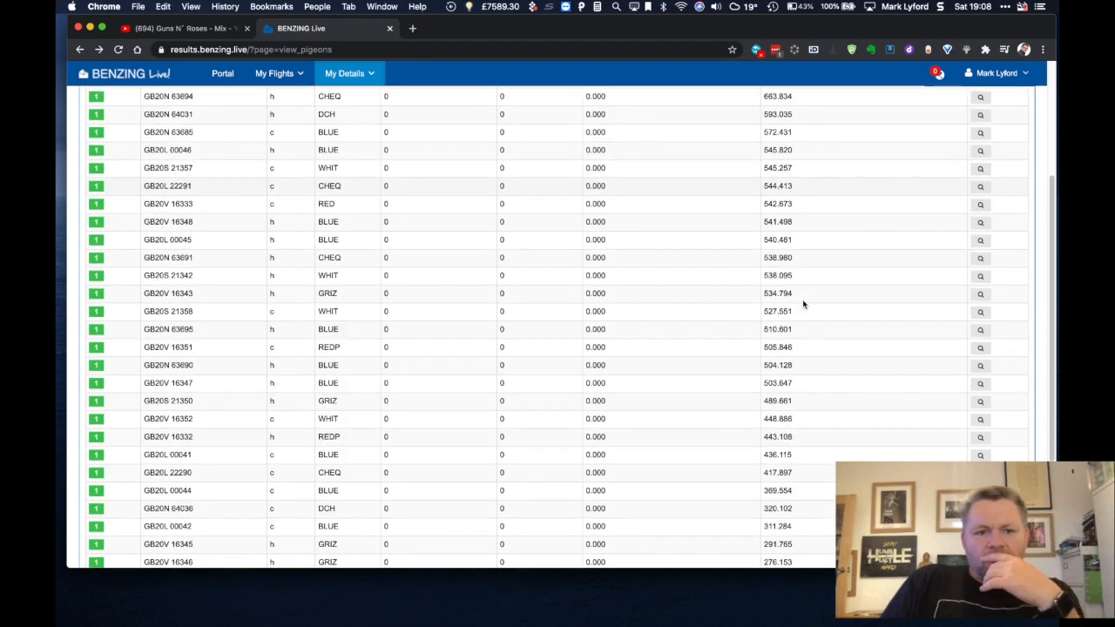
pyautogui.scroll(3)
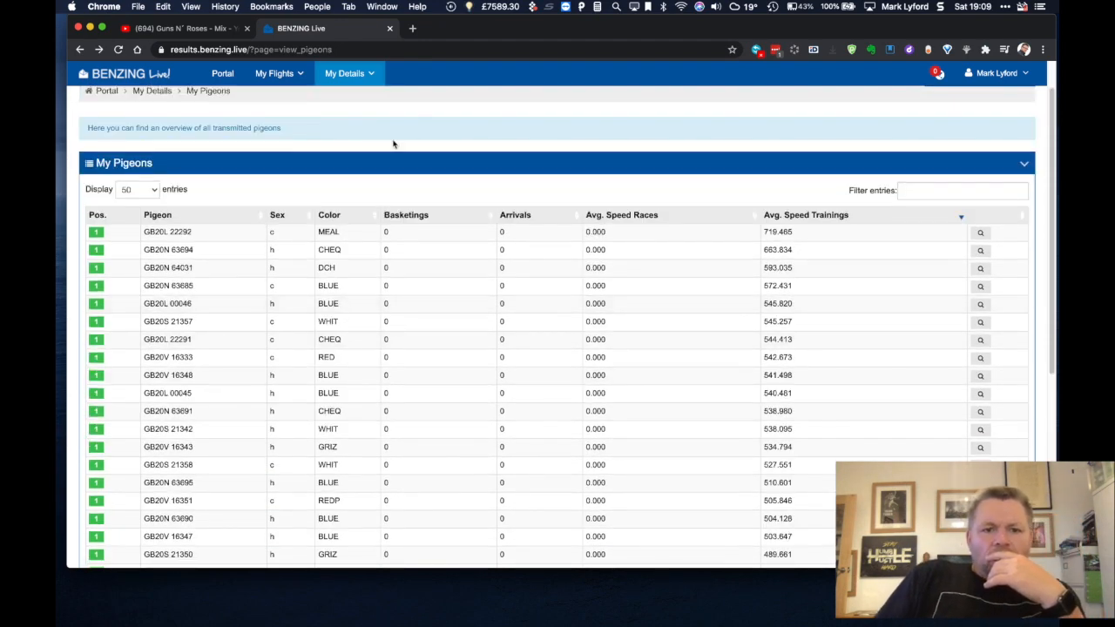
pyautogui.click(345, 73)
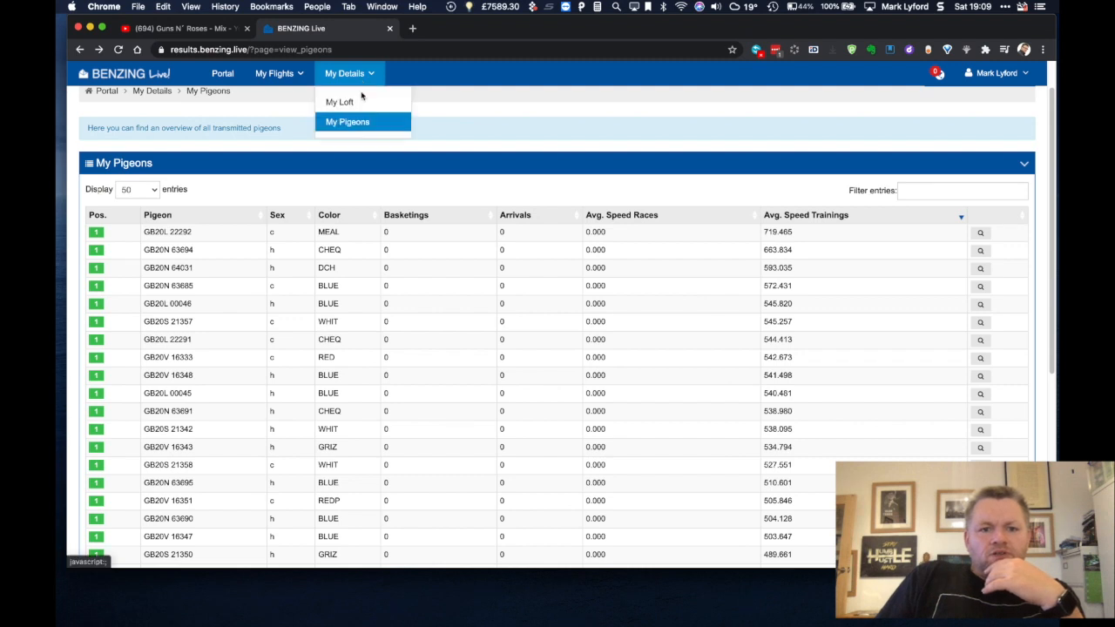
# Show the My Trainings list of transmitted flights and view the latest flight's arrivals
pyautogui.click(275, 73)
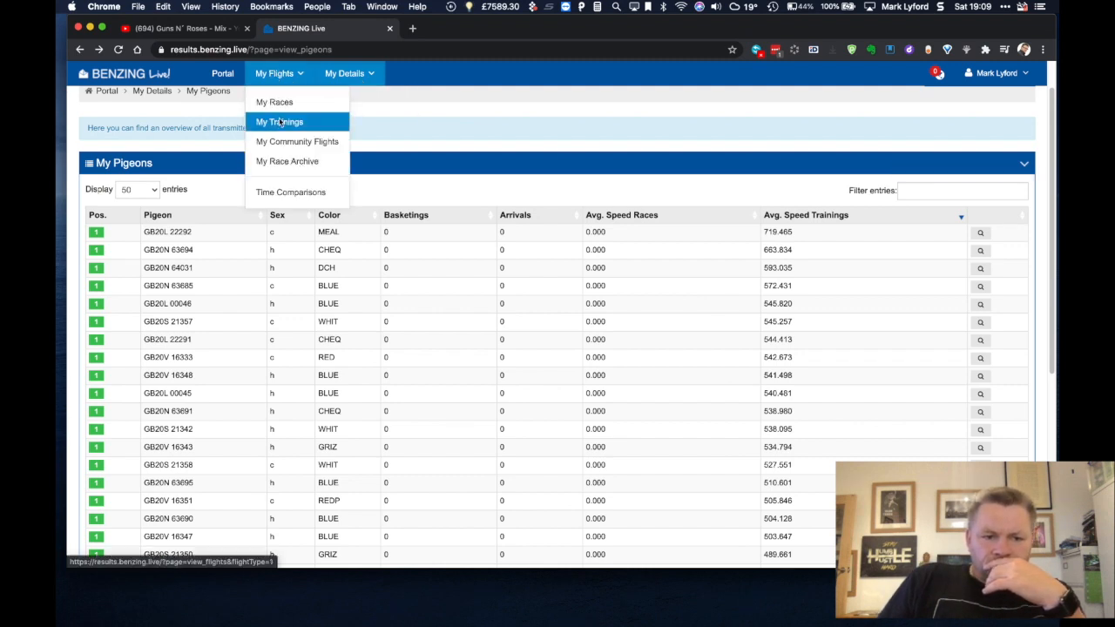
pyautogui.click(278, 122)
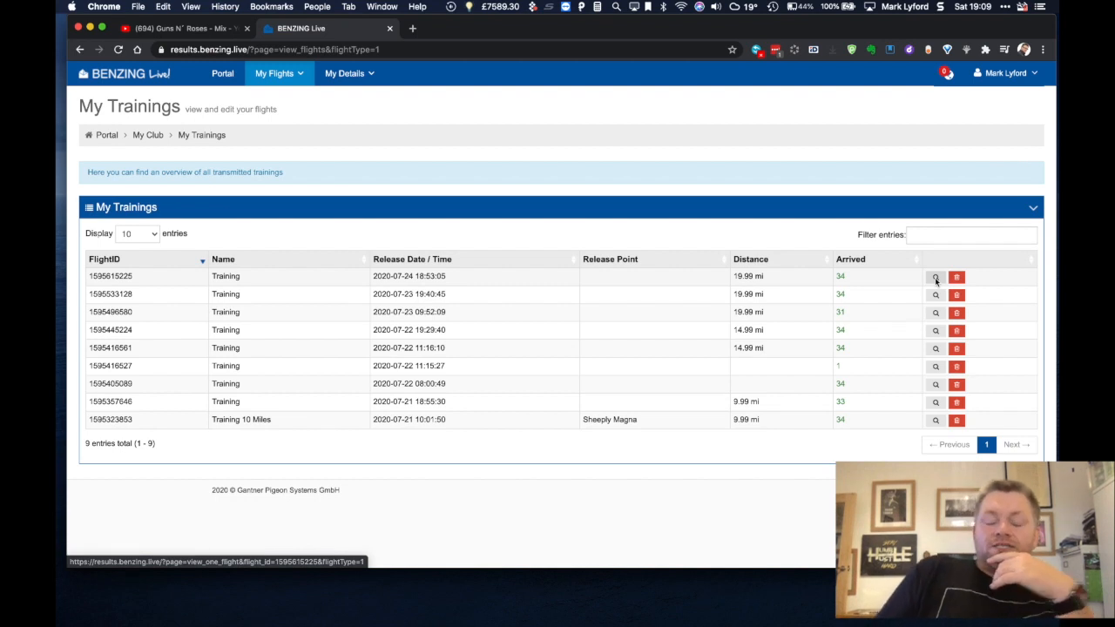
pyautogui.click(935, 275)
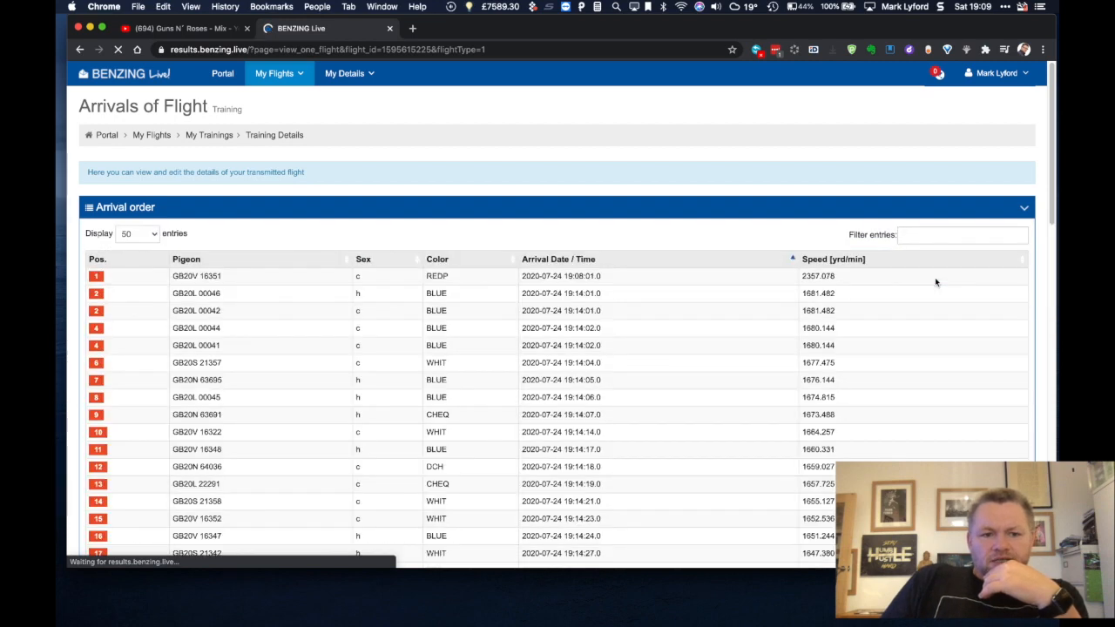
pyautogui.scroll(-3)
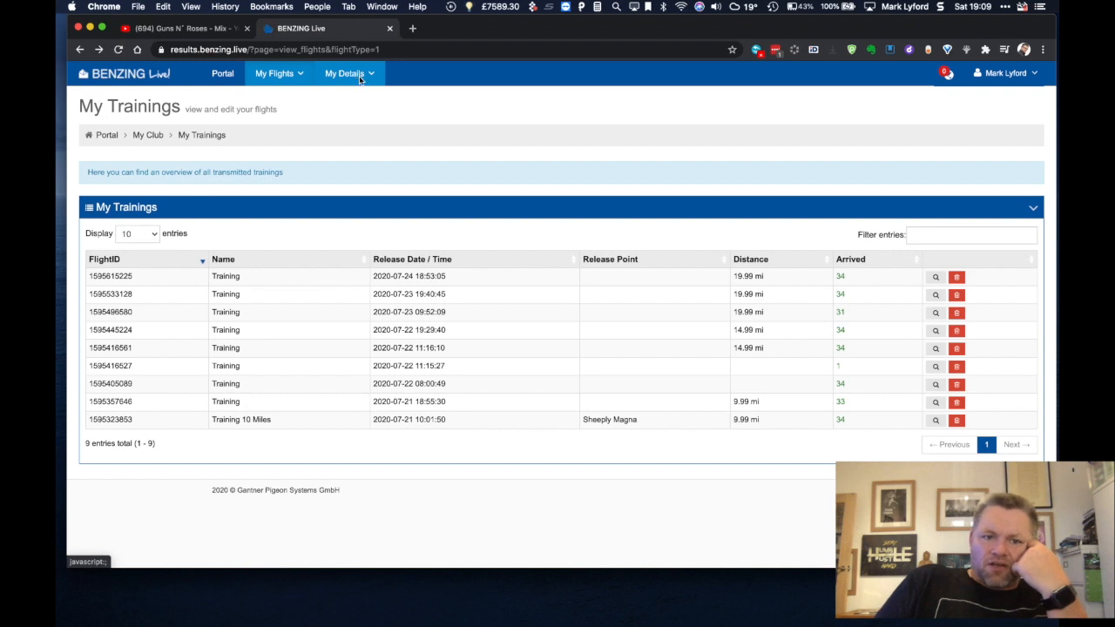
# Return to the My Pigeons overview ranked by average training speed
pyautogui.click(345, 73)
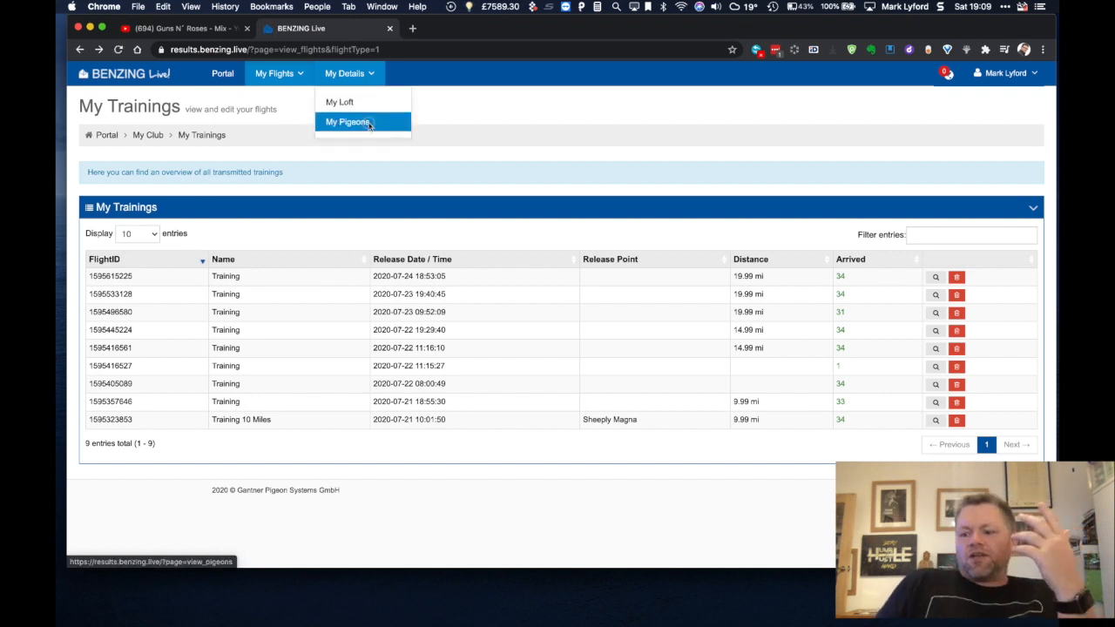
pyautogui.click(346, 122)
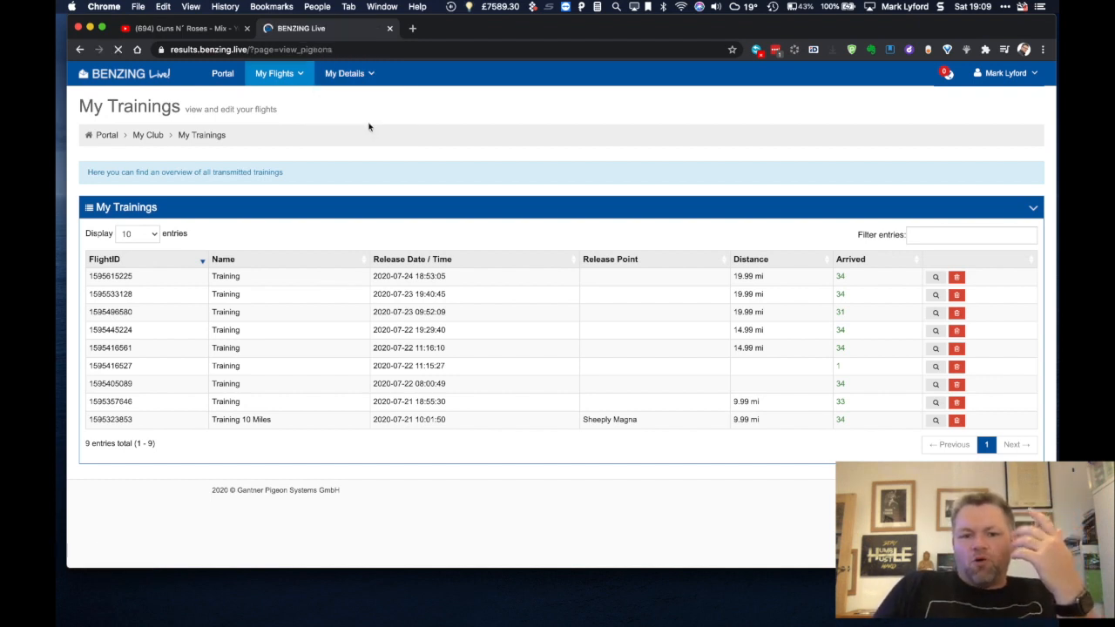
pyautogui.click(345, 74)
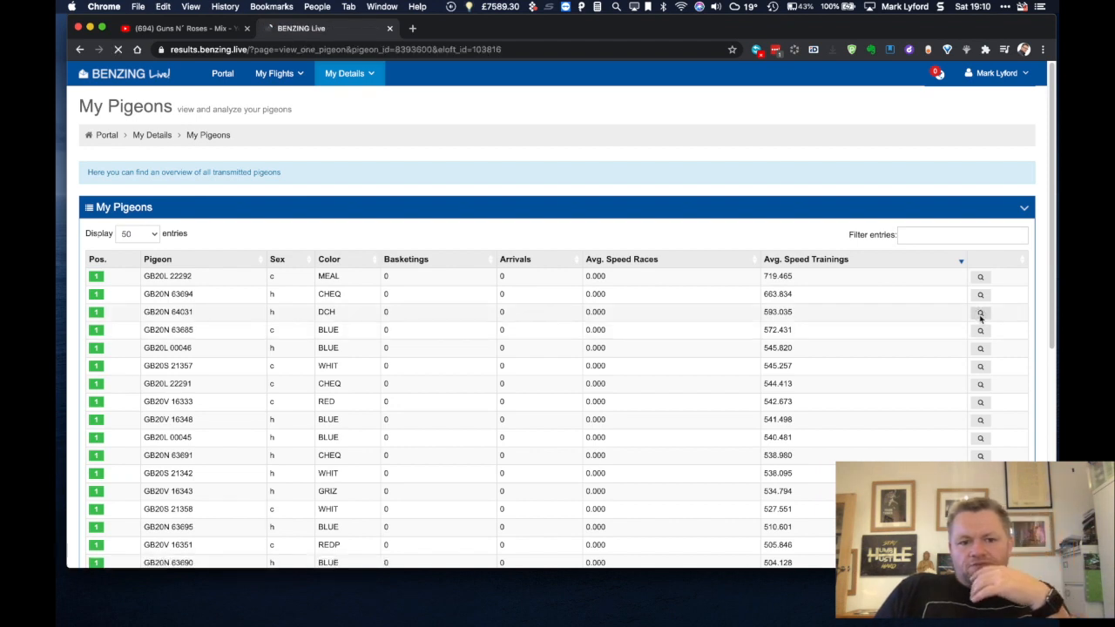
pyautogui.click(979, 312)
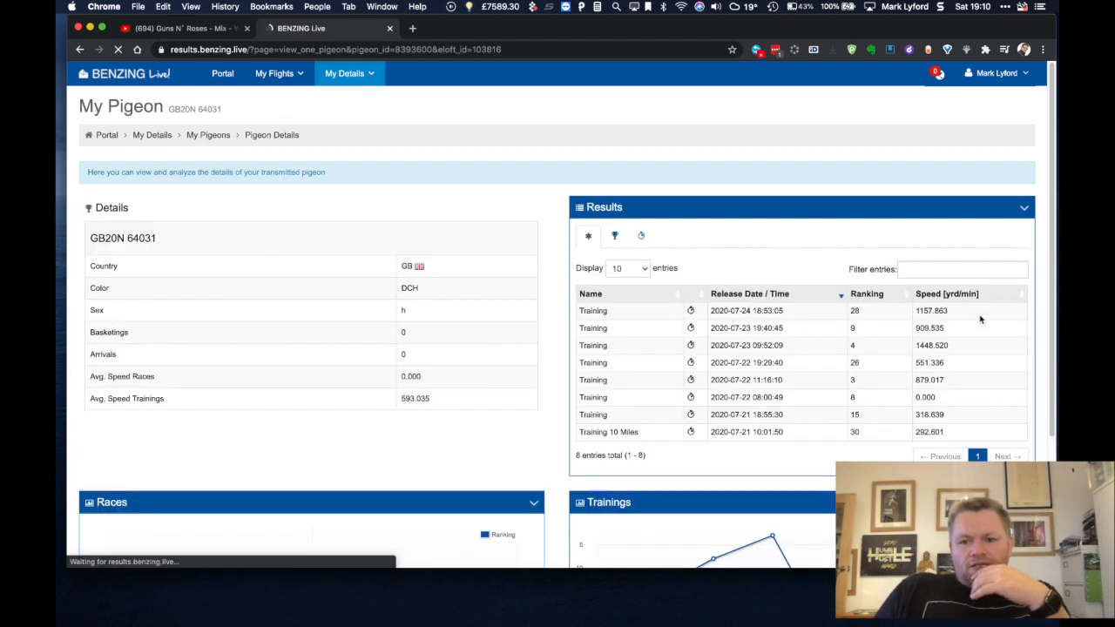
pyautogui.scroll(-3)
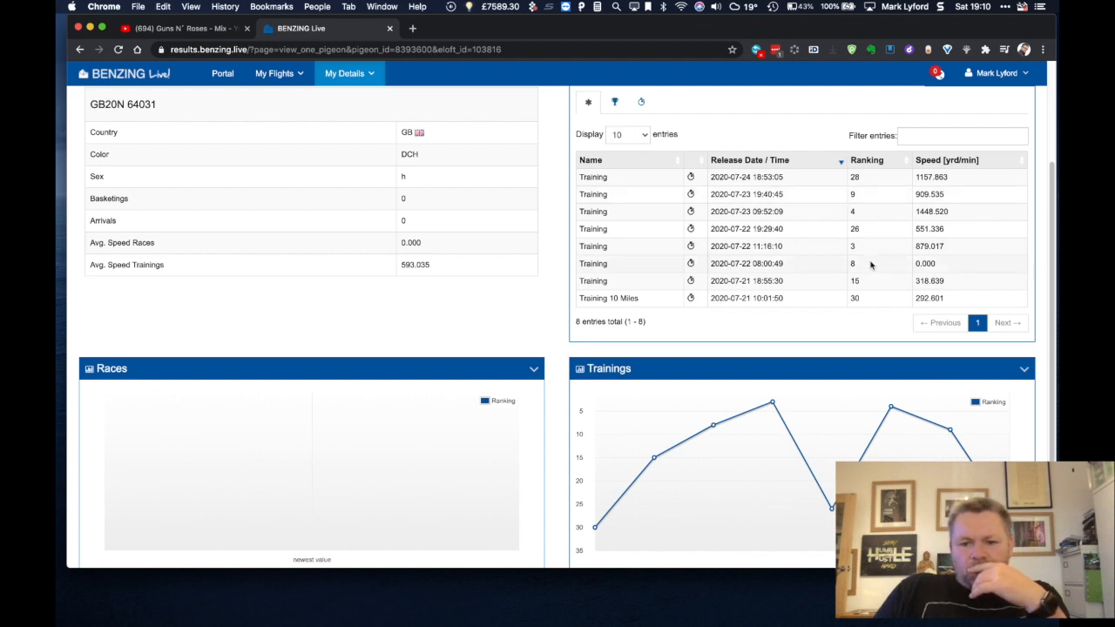
pyautogui.moveTo(735, 444)
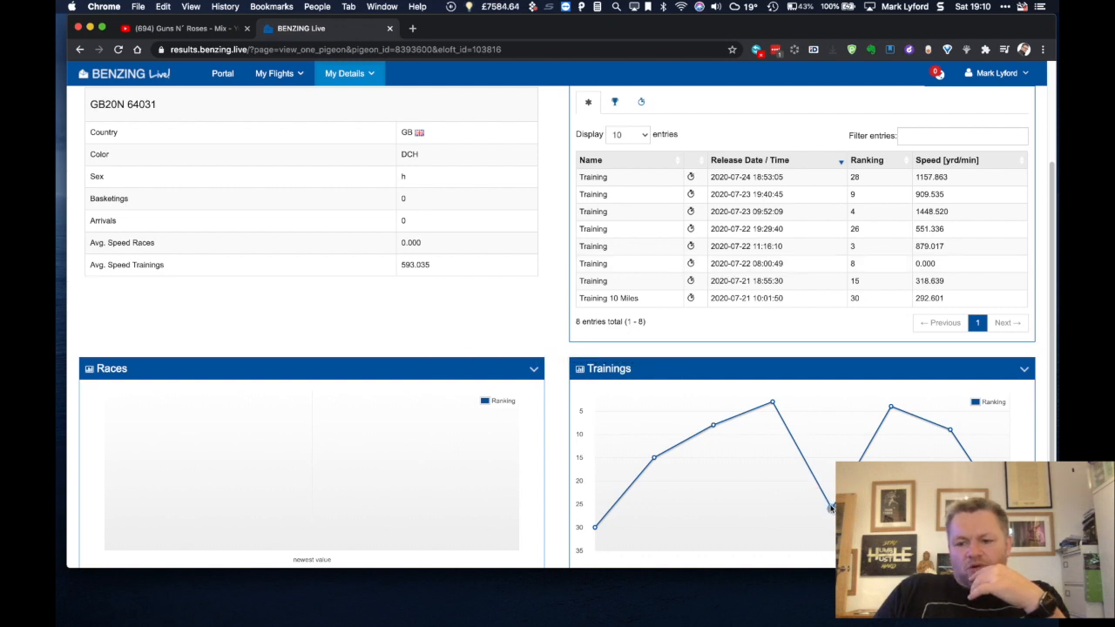
pyautogui.moveTo(817, 446)
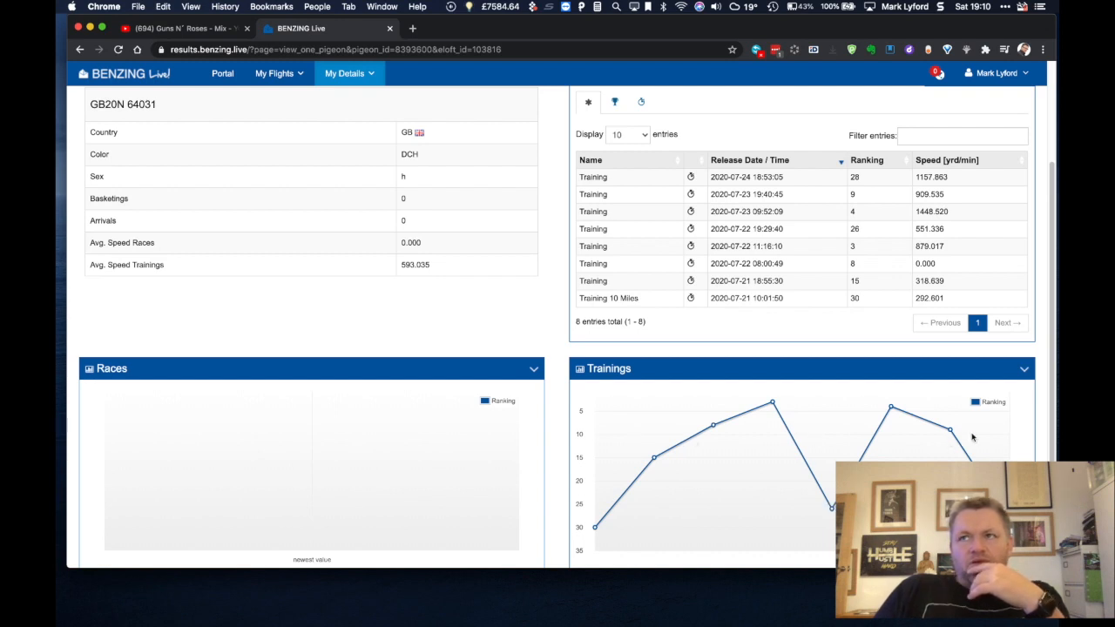
pyautogui.click(81, 48)
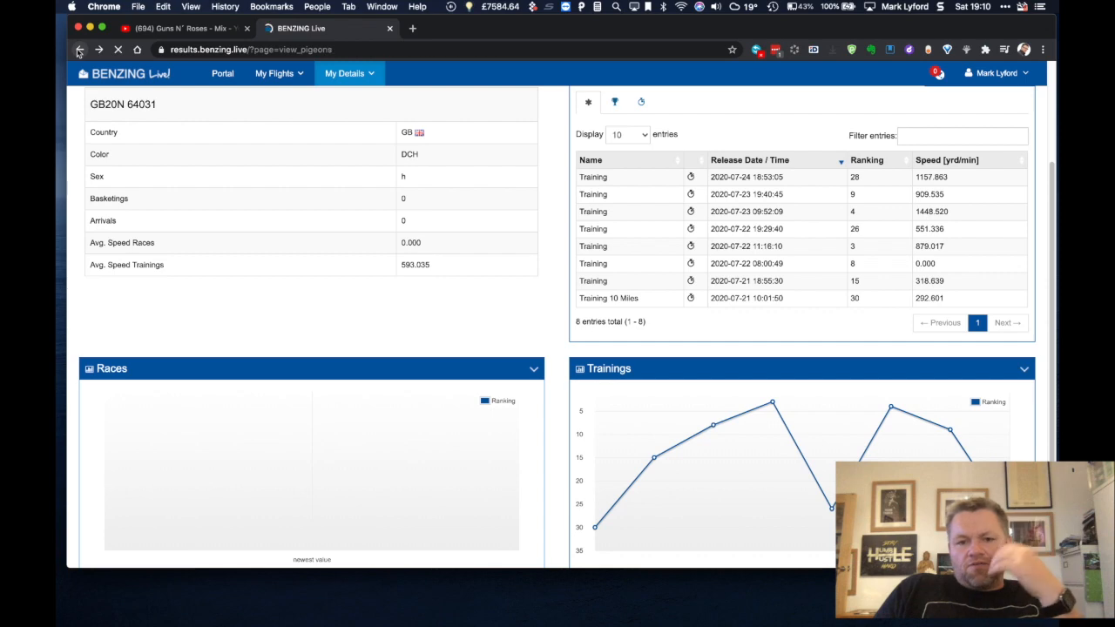
pyautogui.click(80, 49)
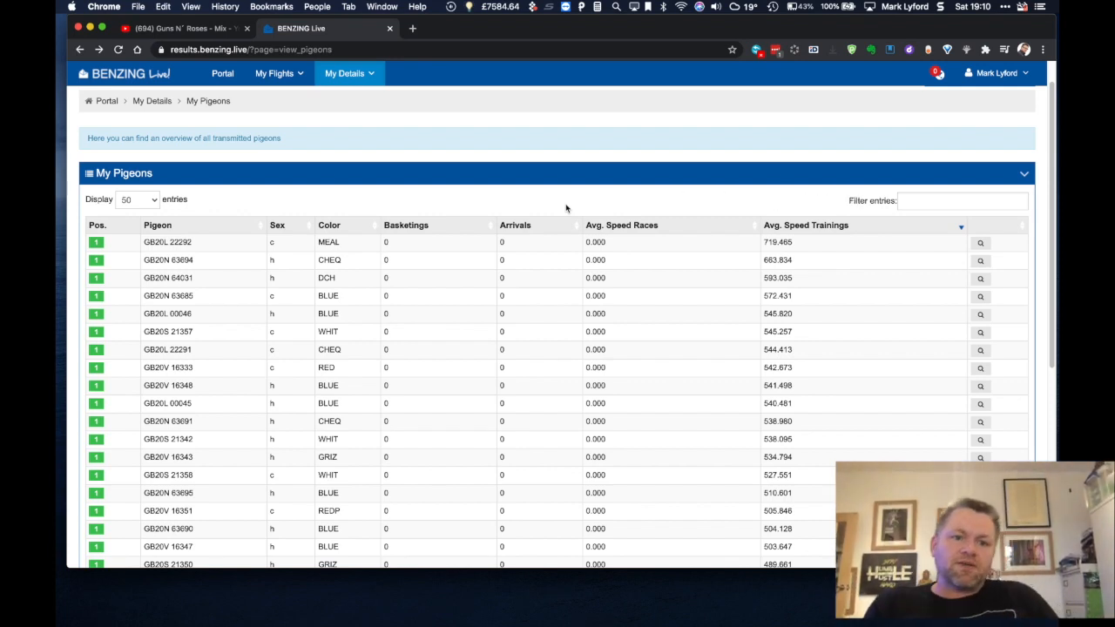
pyautogui.moveTo(328, 136)
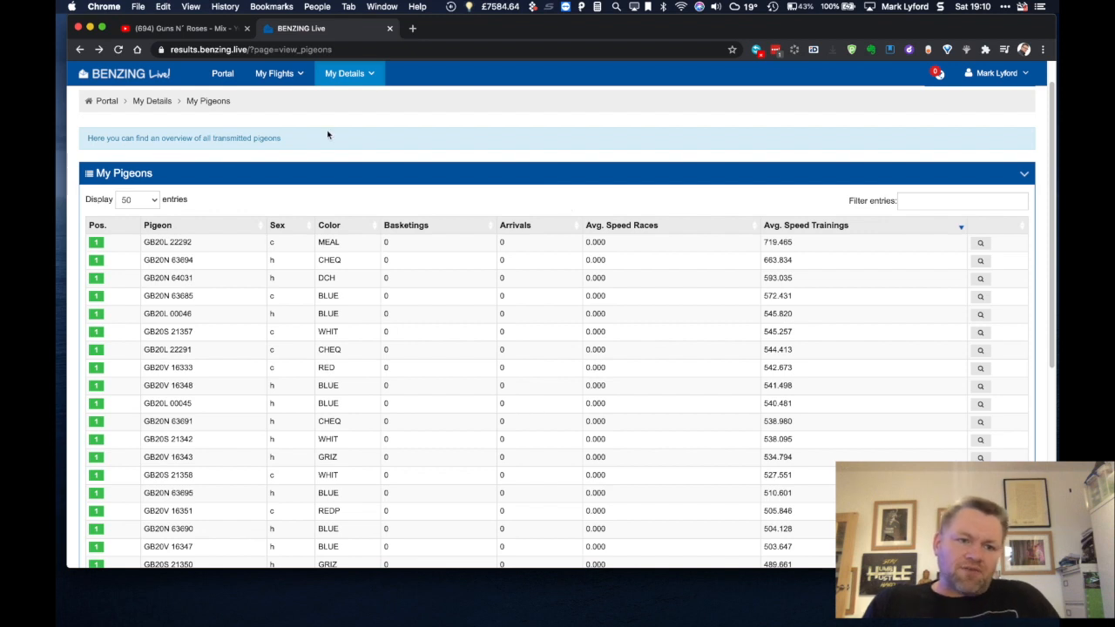
# Return to the portal home page via the Portal breadcrumb
pyautogui.click(106, 101)
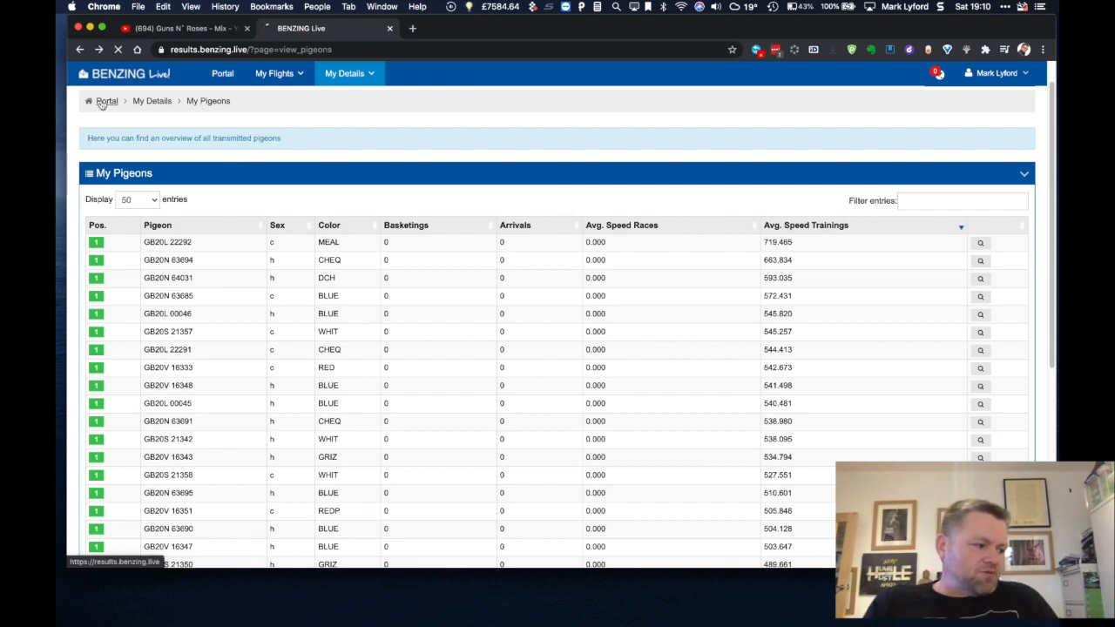
pyautogui.click(106, 99)
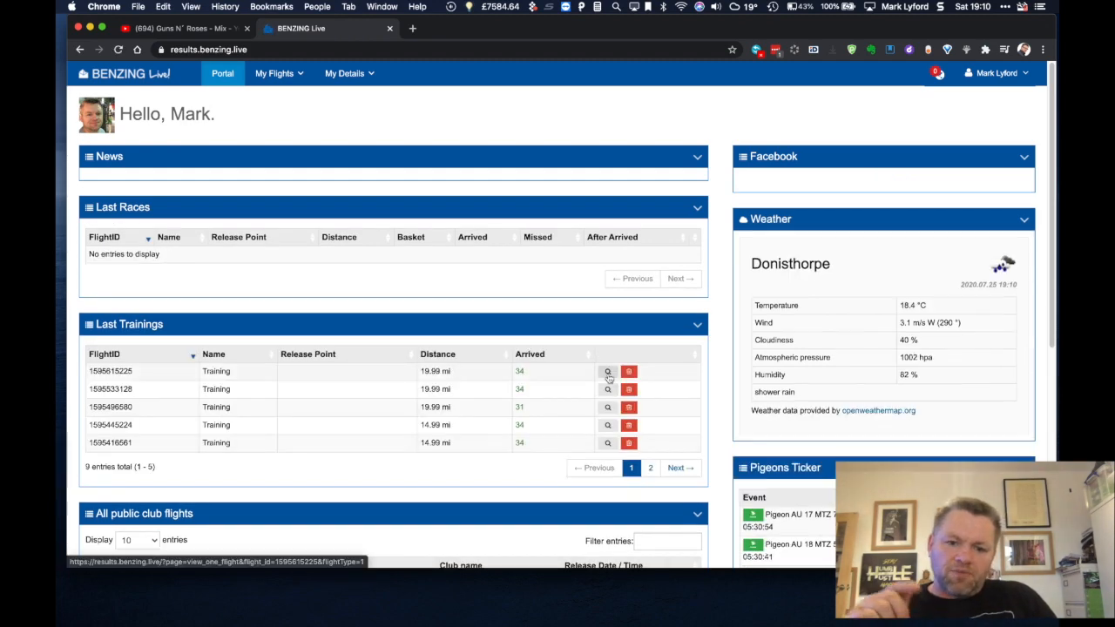
# Review the latest training's 34 arrivals ranked by speed, scrolling through the whole list
pyautogui.click(608, 371)
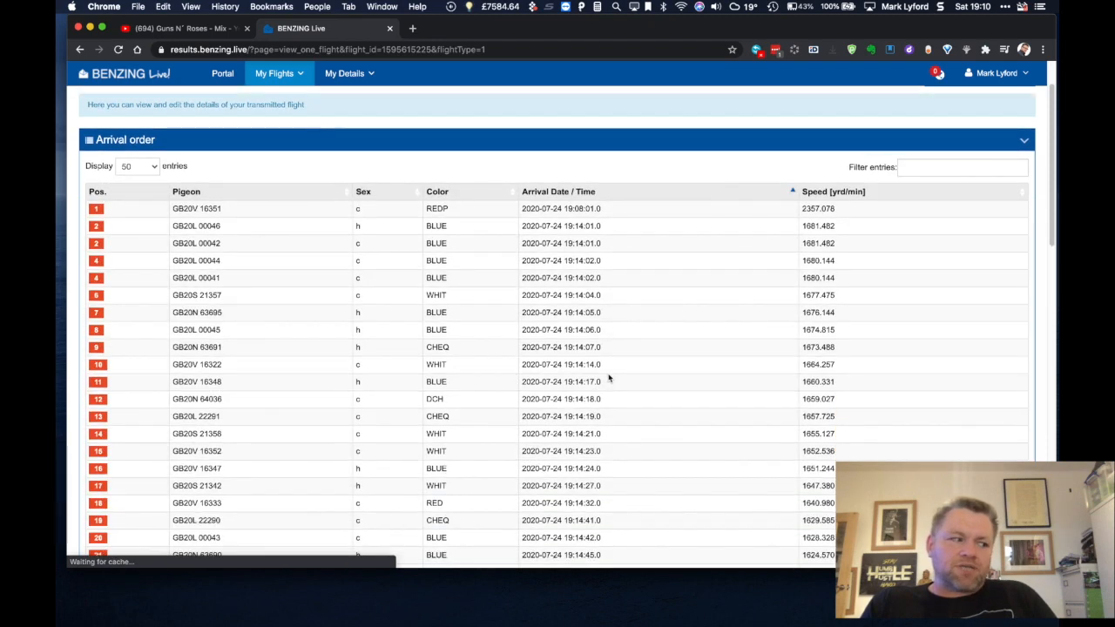
pyautogui.scroll(-3)
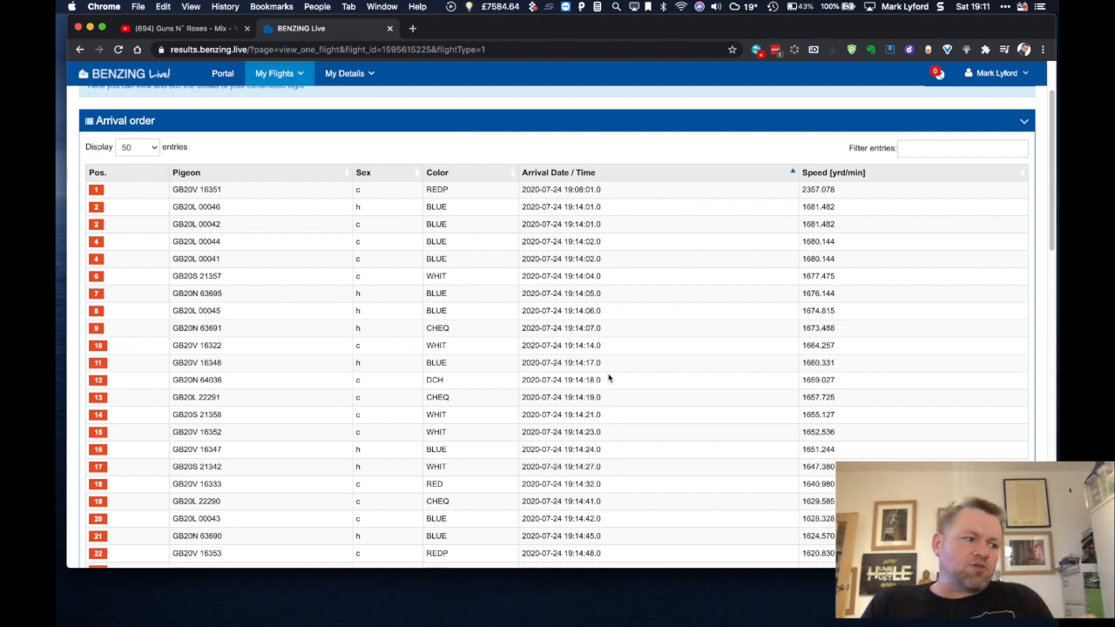
pyautogui.scroll(-3)
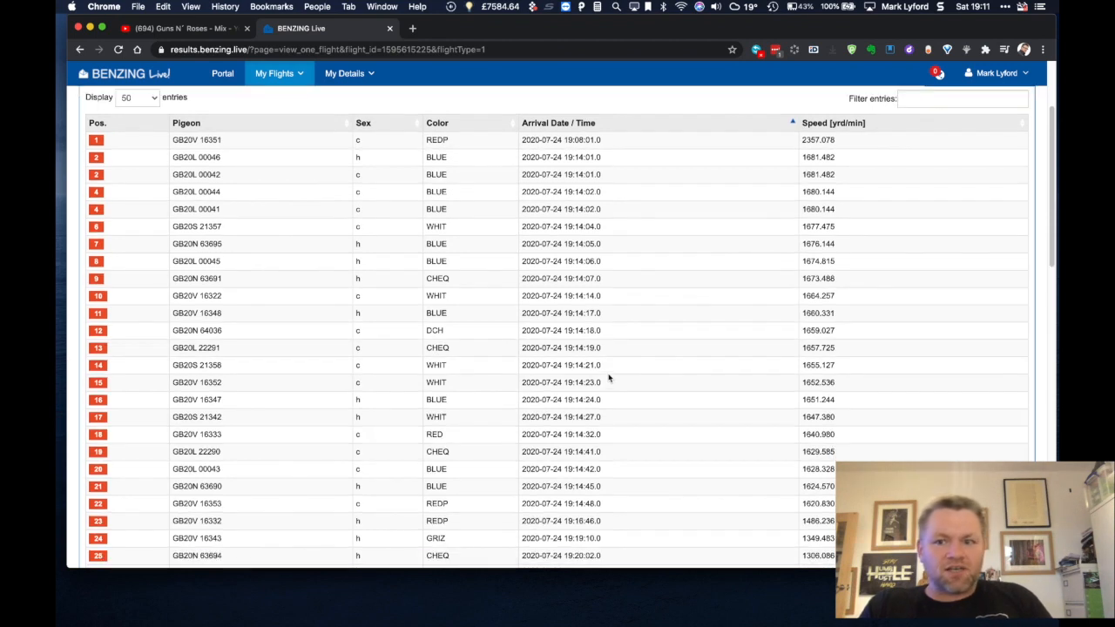
pyautogui.scroll(-3)
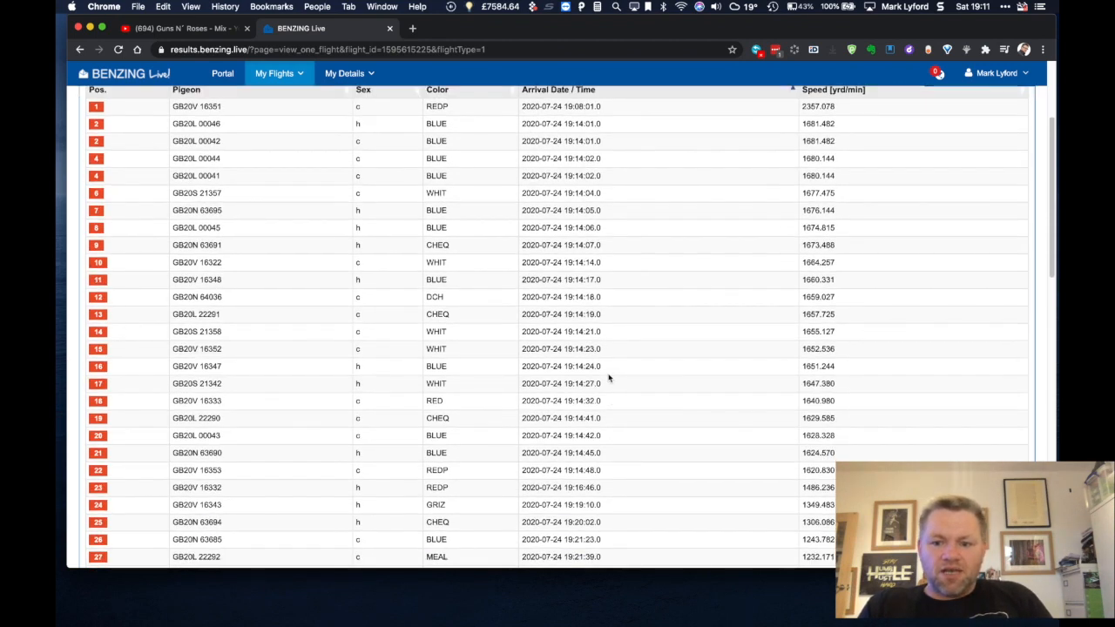
pyautogui.scroll(-3)
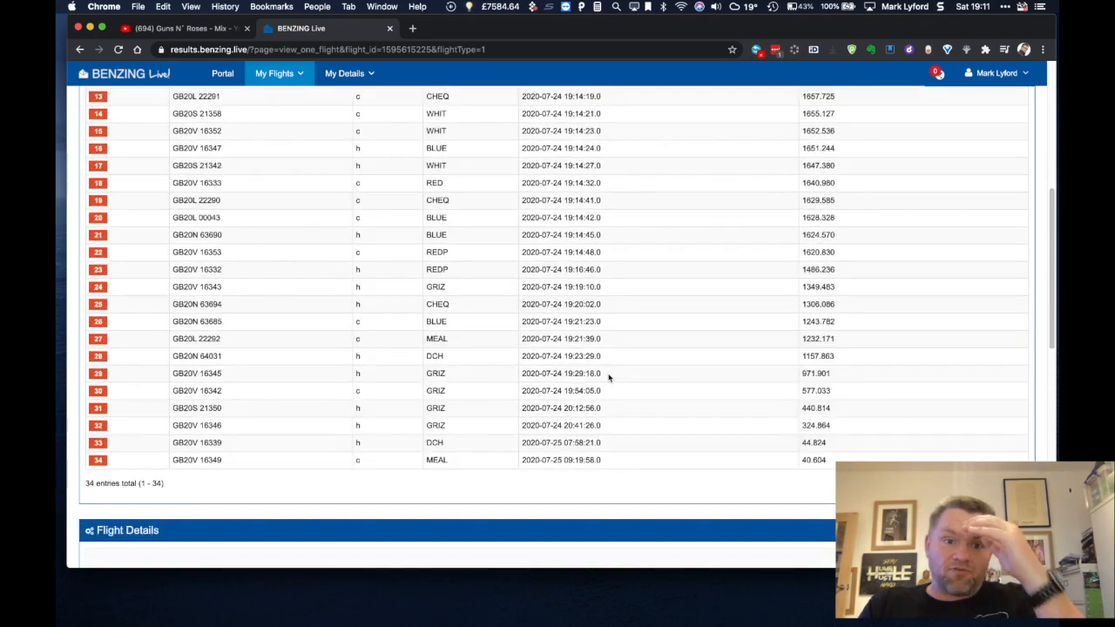
pyautogui.scroll(3)
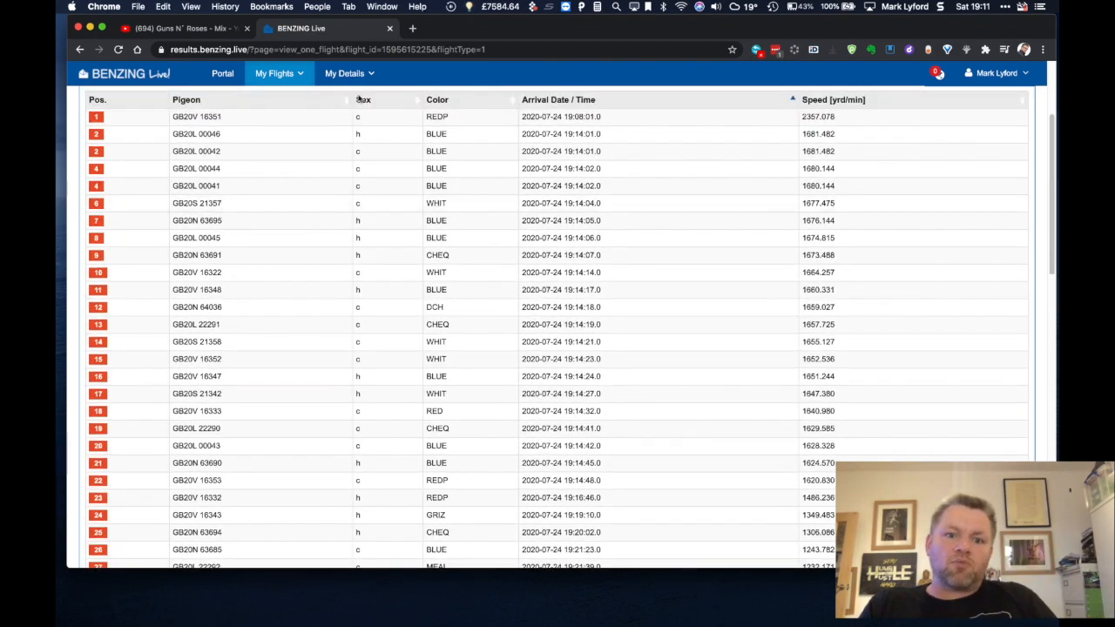
pyautogui.click(345, 73)
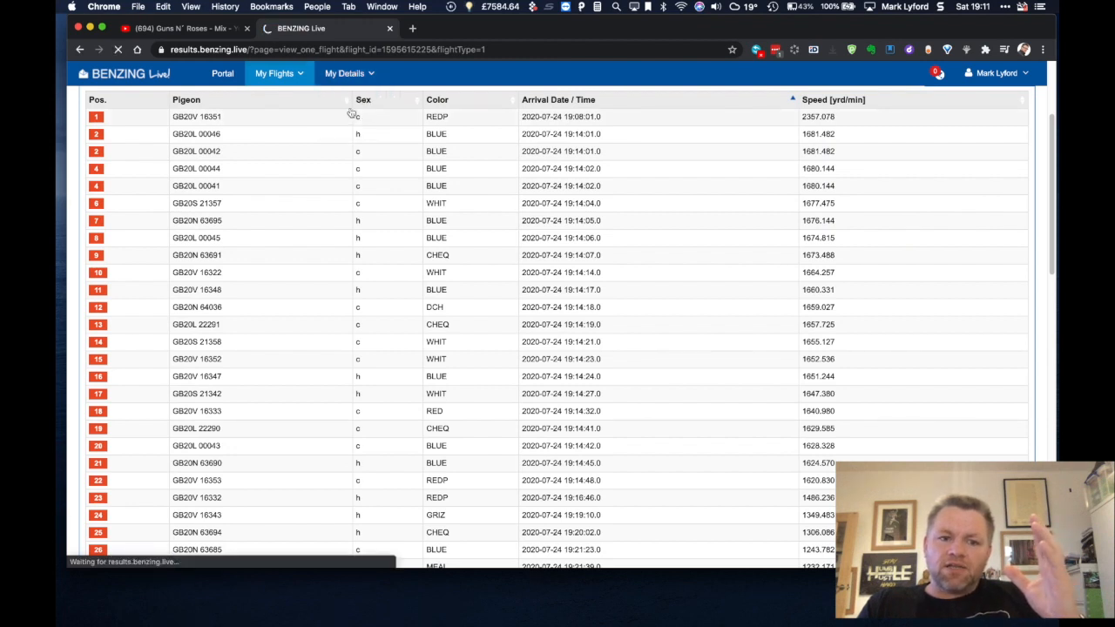
# Show the My Loft page for Zandie's Loft with its report totals and fanciers map
pyautogui.click(345, 74)
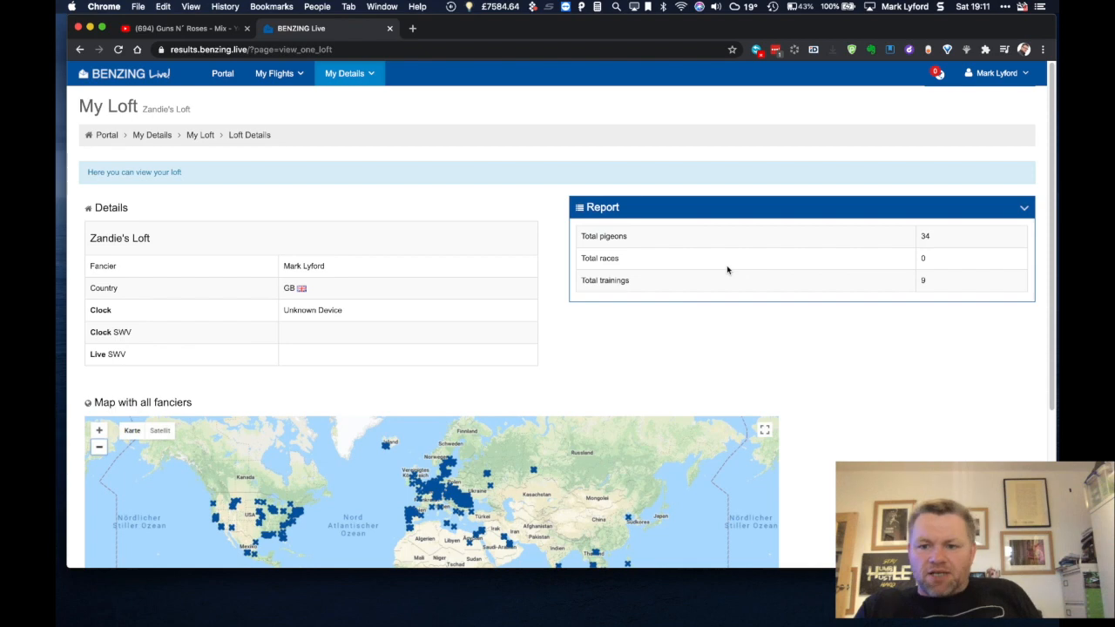
pyautogui.moveTo(758, 259)
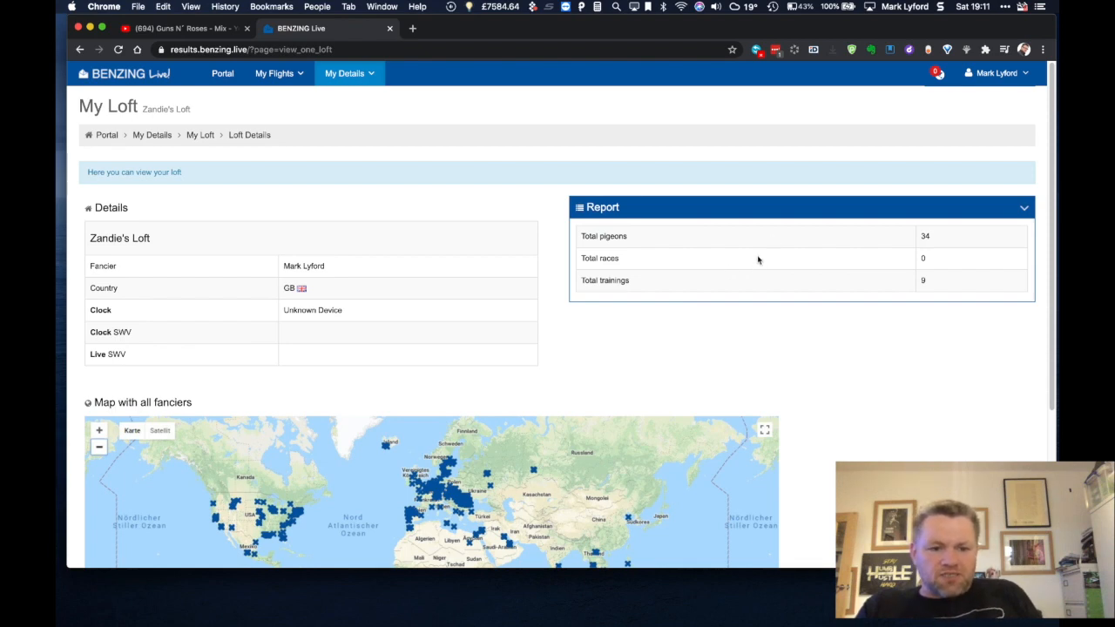
pyautogui.scroll(-3)
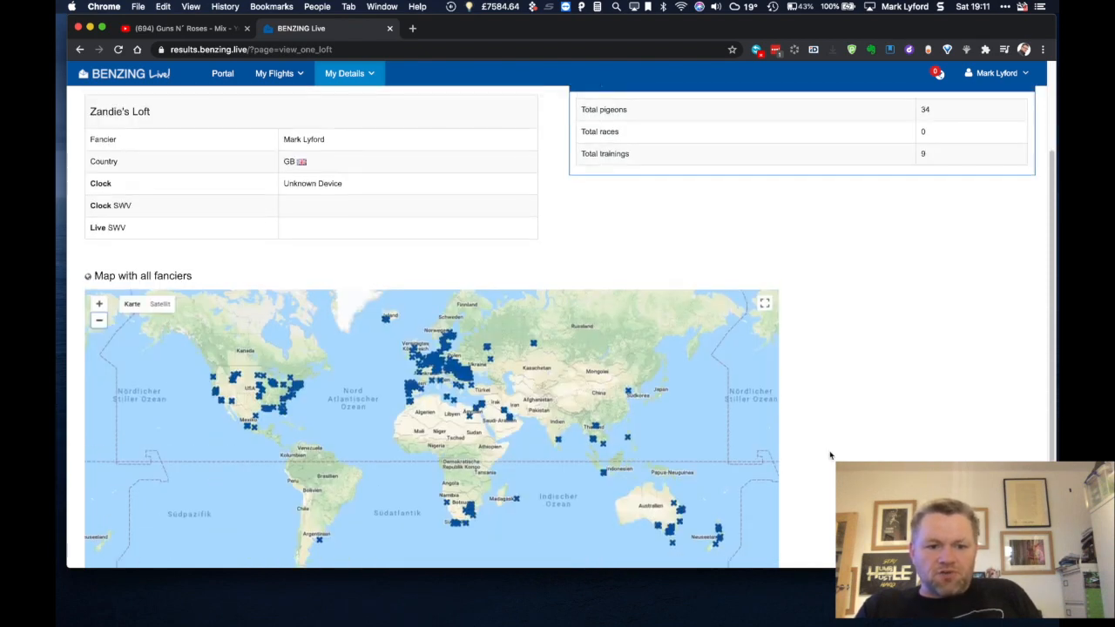
pyautogui.moveTo(700, 507)
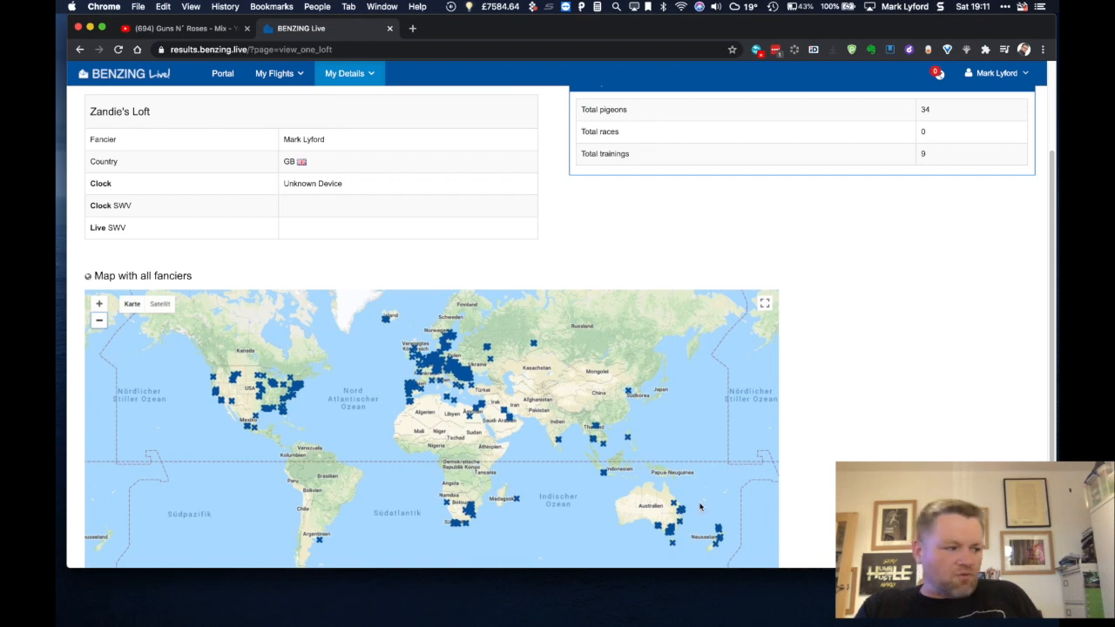
pyautogui.moveTo(573, 446)
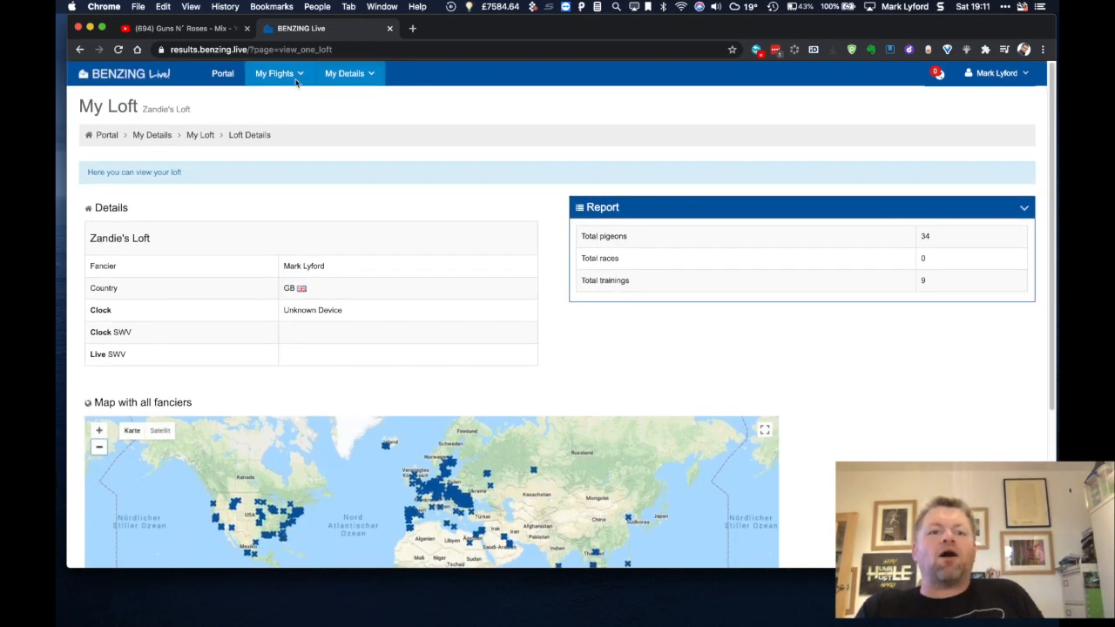
# View the Time Comparisons charts under My Flights, then switch to the My Pigeons overview
pyautogui.click(275, 73)
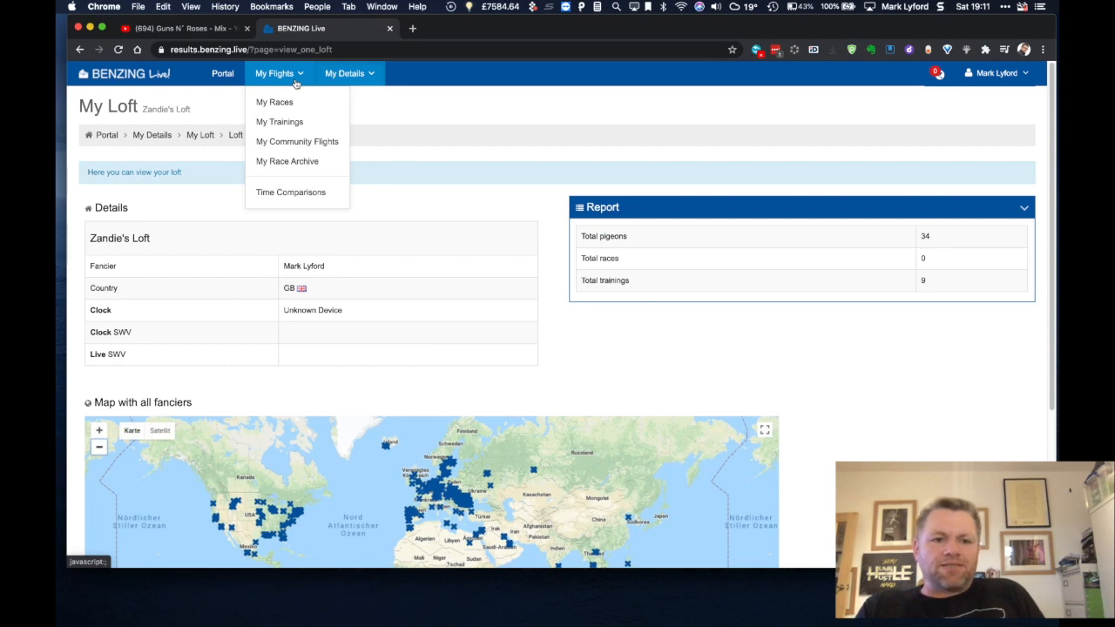
pyautogui.moveTo(285, 160)
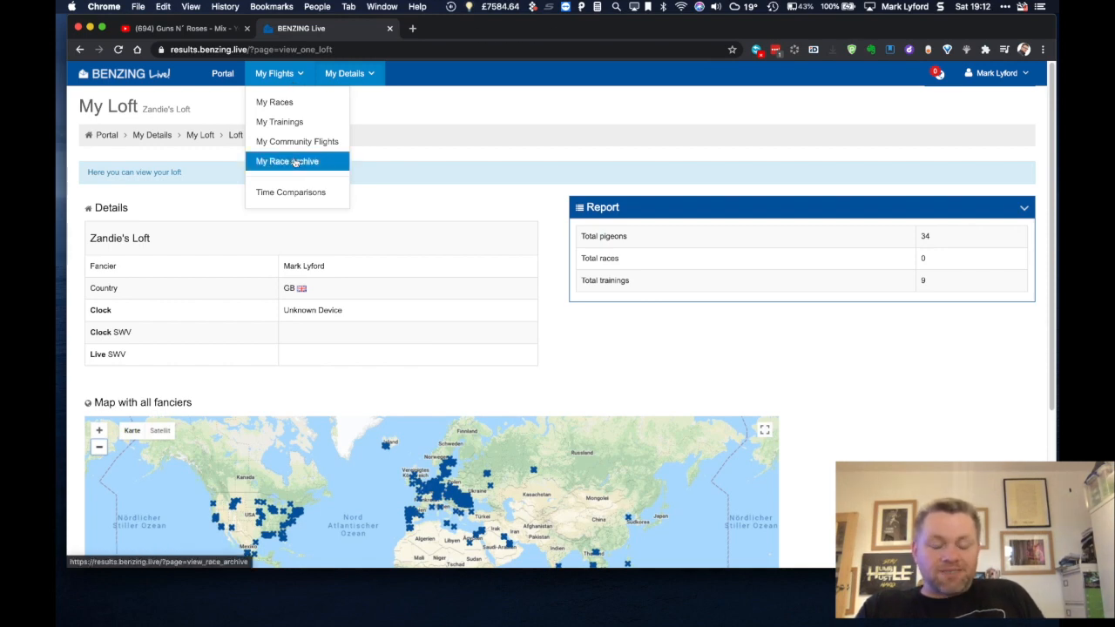
pyautogui.click(290, 192)
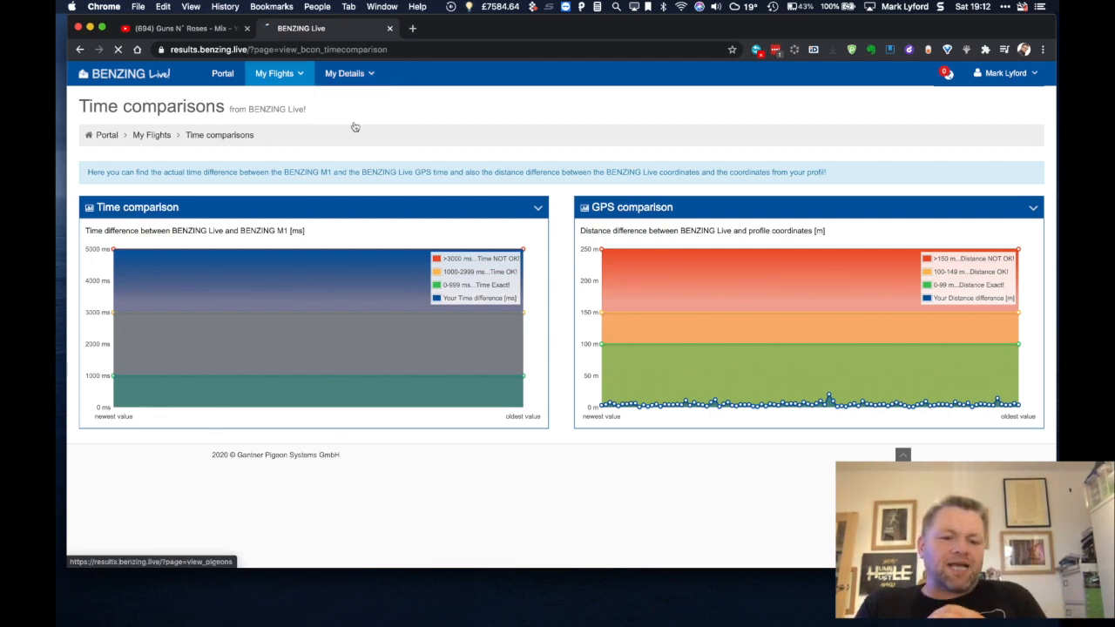
pyautogui.click(345, 74)
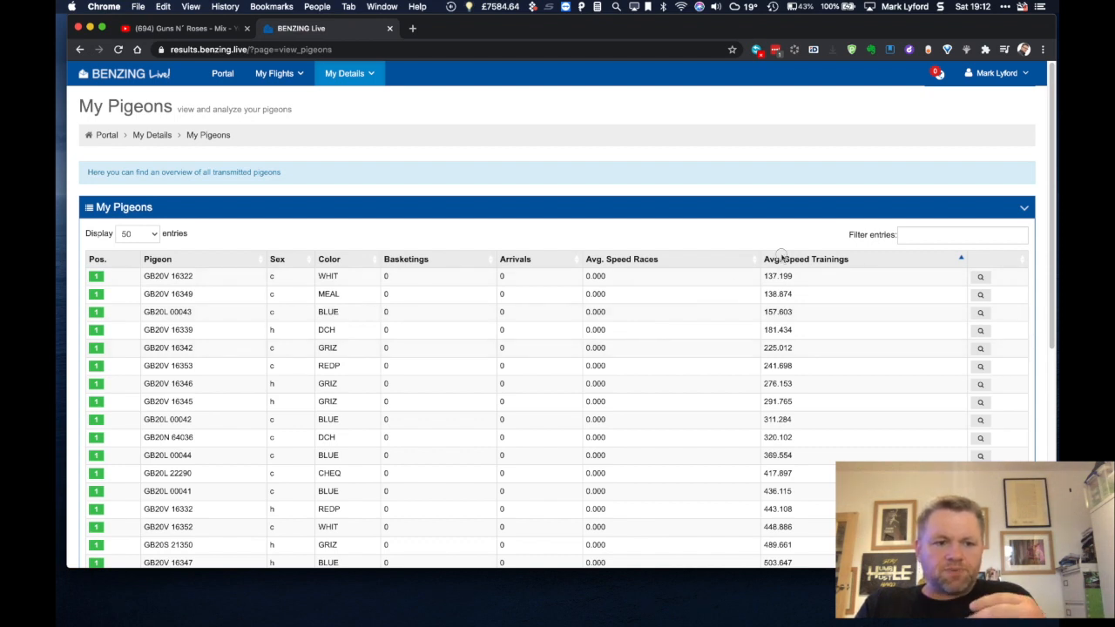
# Sort My Pigeons by Avg. Speed Trainings fastest-first and pick pigeon GB20N 63690's magnifier
pyautogui.click(804, 258)
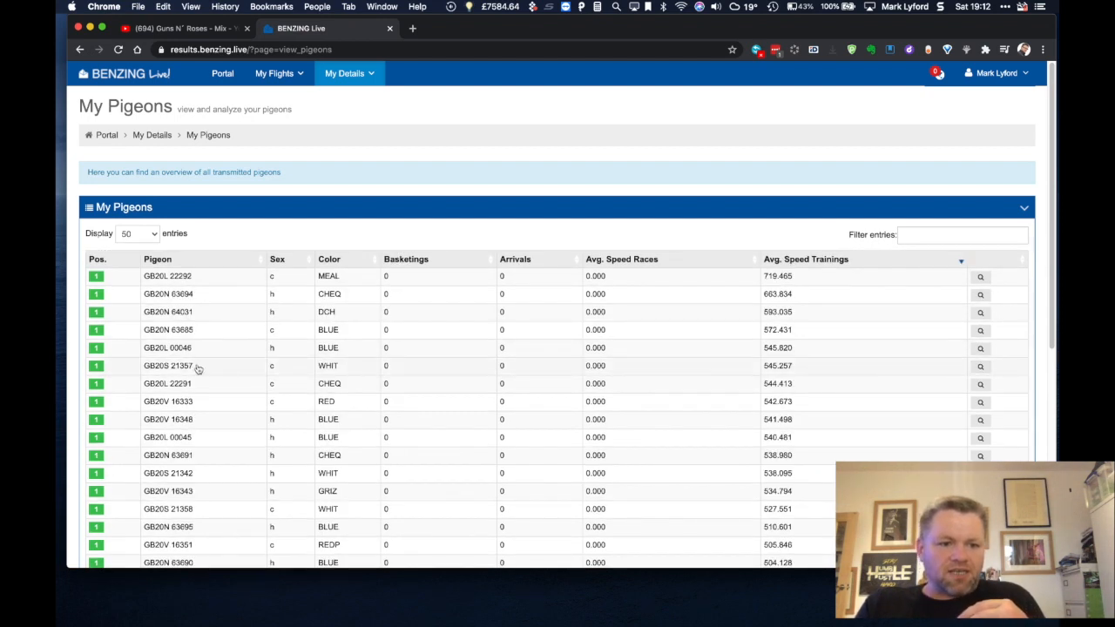
pyautogui.moveTo(212, 330)
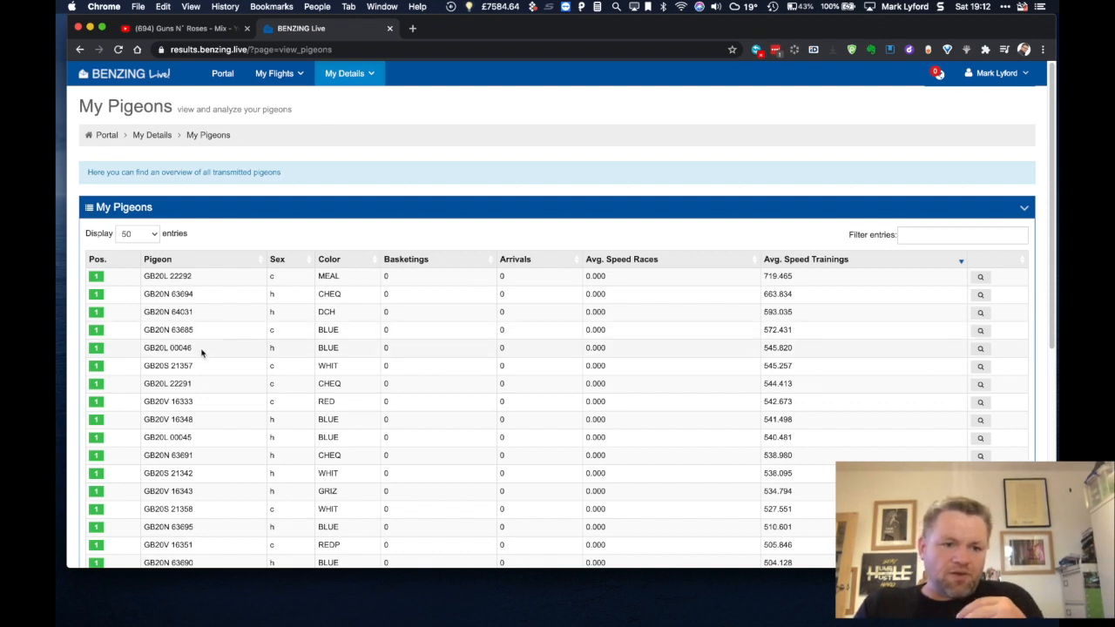
pyautogui.moveTo(209, 321)
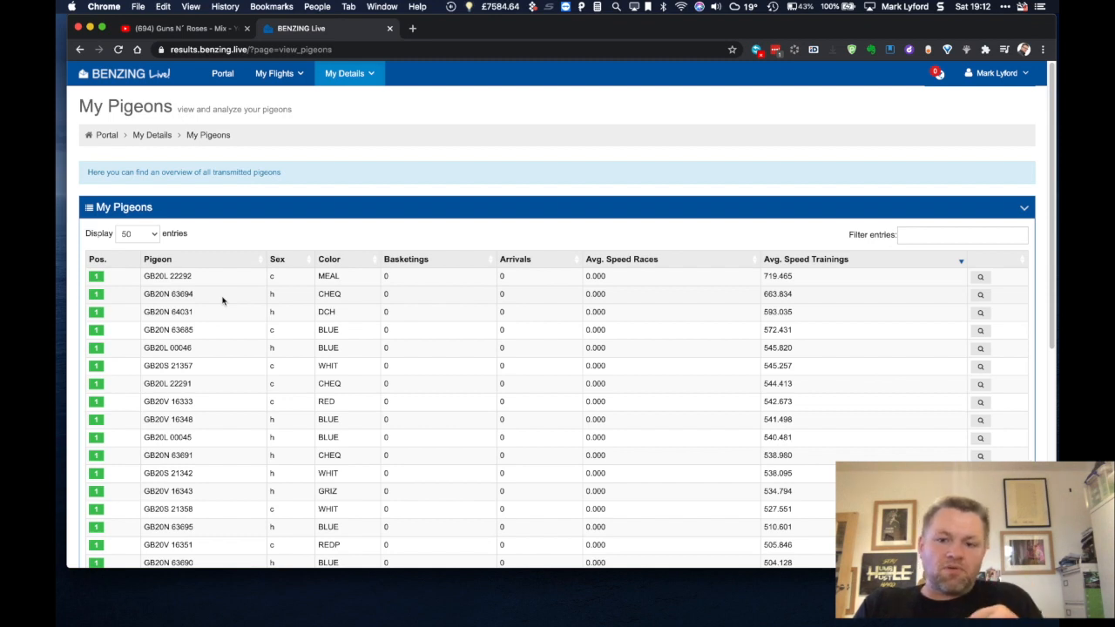
pyautogui.scroll(-3)
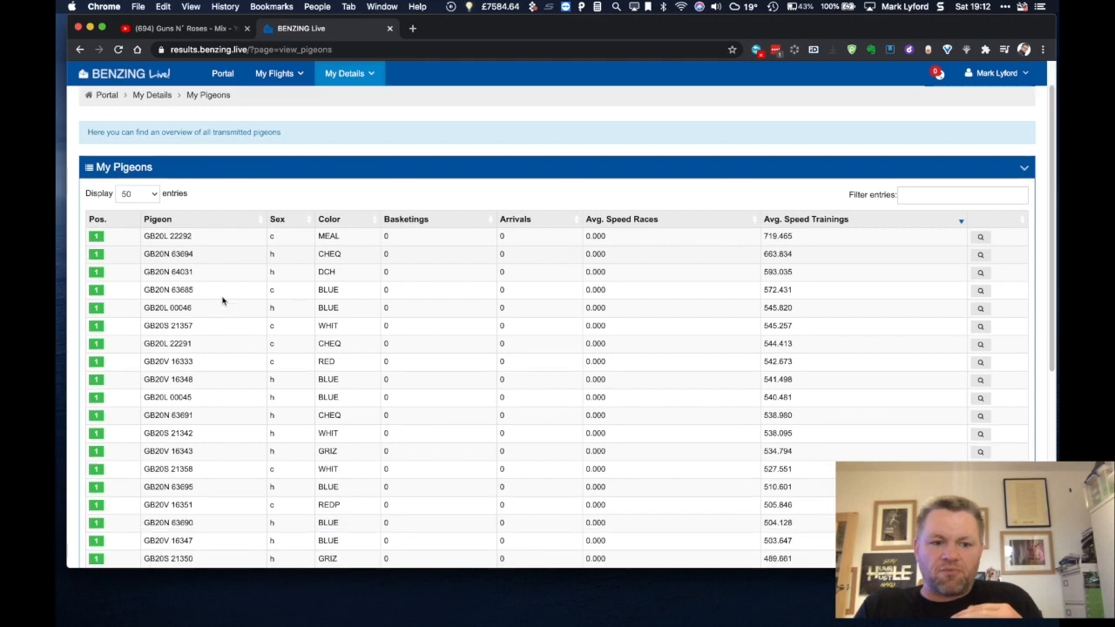
pyautogui.scroll(-3)
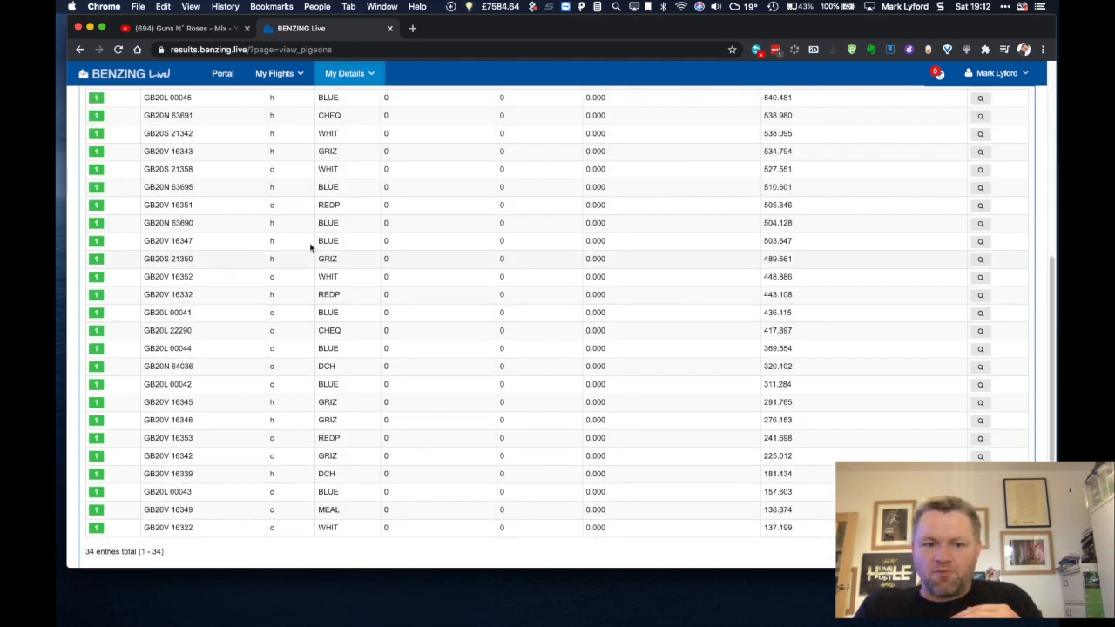
pyautogui.click(980, 223)
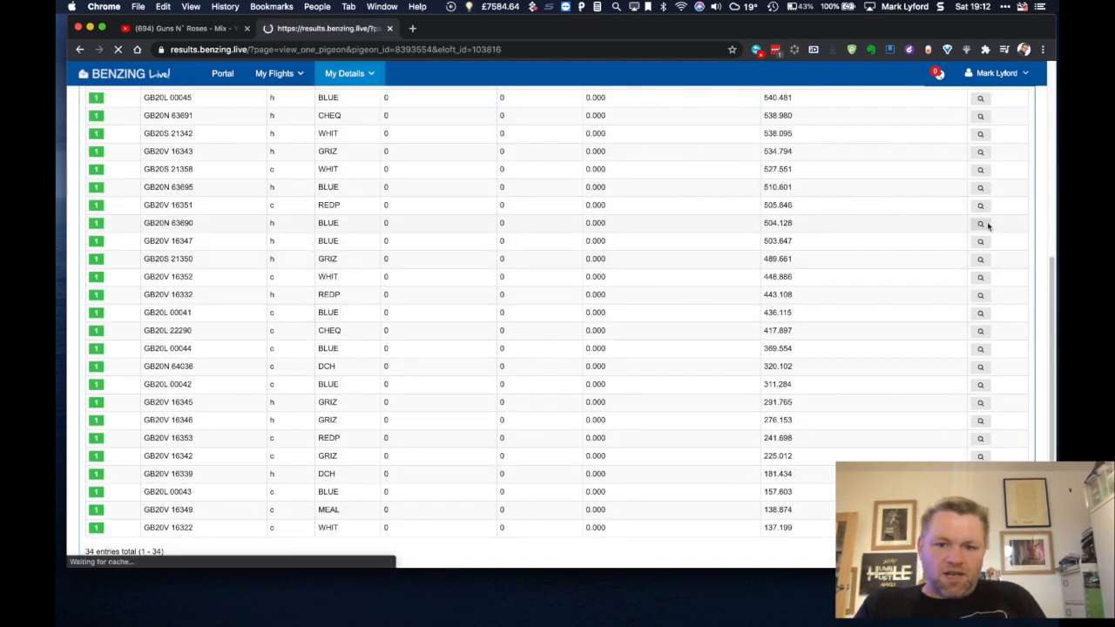
# View GB20N 63690's eight training results and its training rankings graph
pyautogui.click(979, 223)
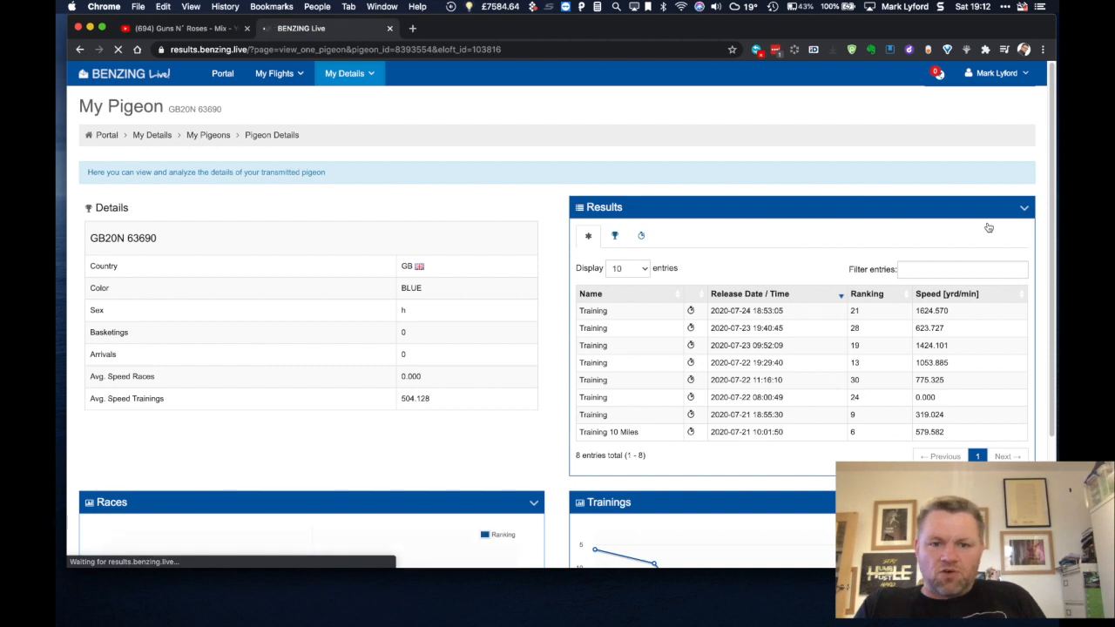
pyautogui.scroll(-3)
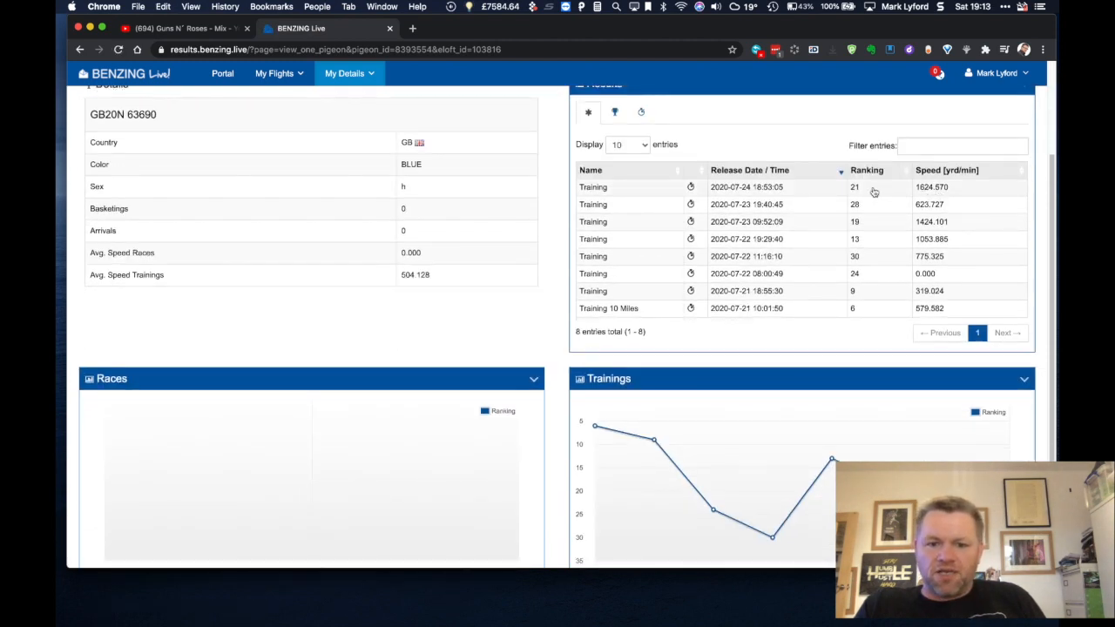
pyautogui.scroll(-3)
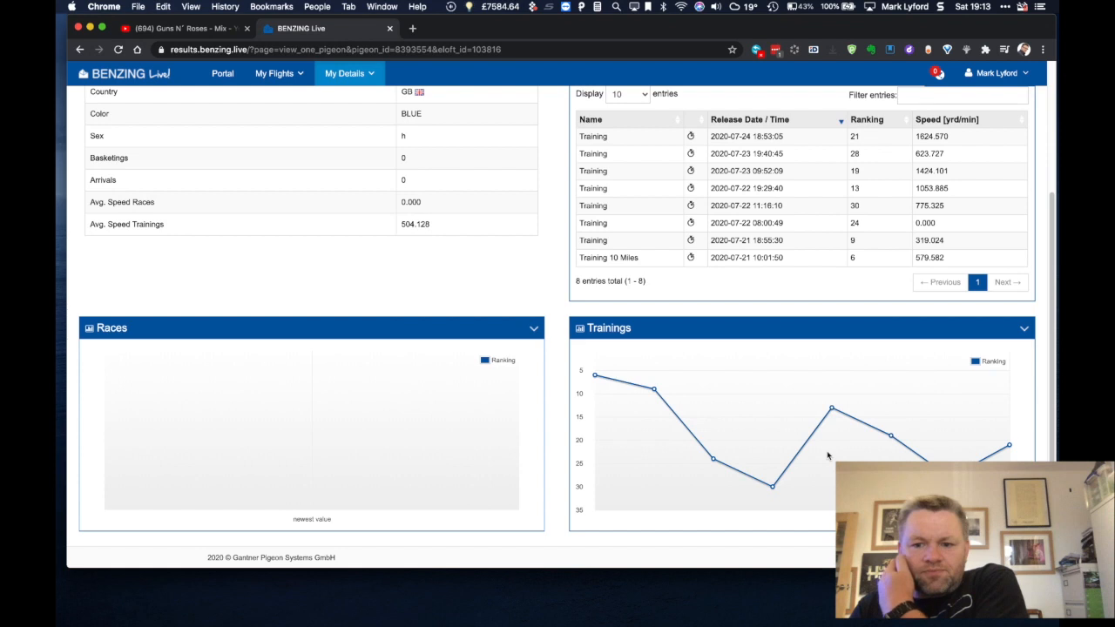
pyautogui.moveTo(1002, 449)
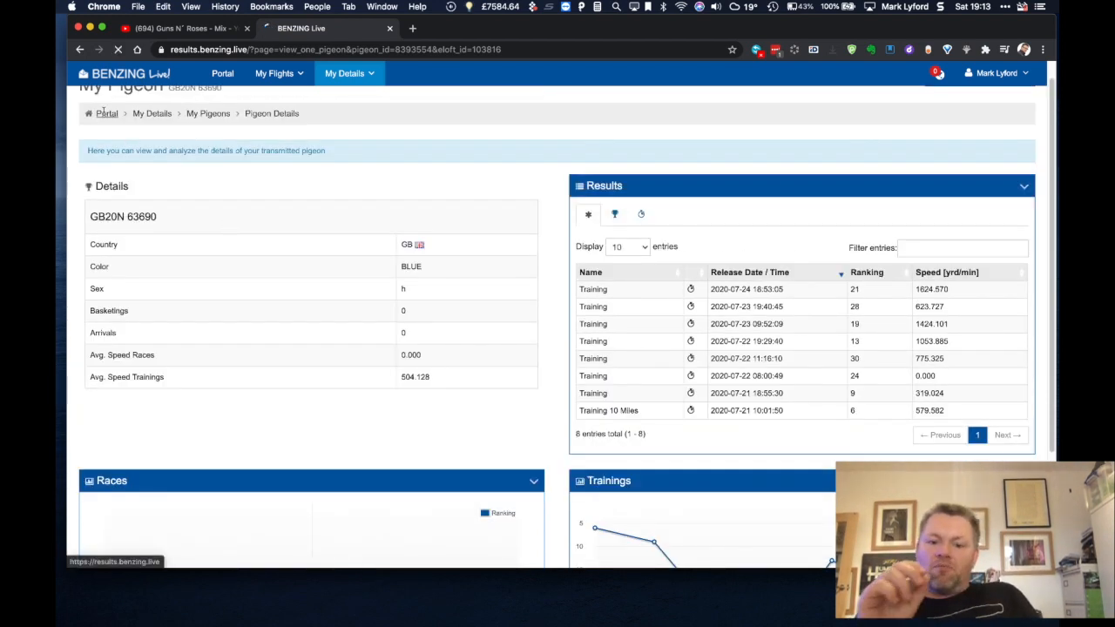
# Go back to the portal home and review Last Trainings, public club flights and Donisthorpe weather
pyautogui.click(223, 73)
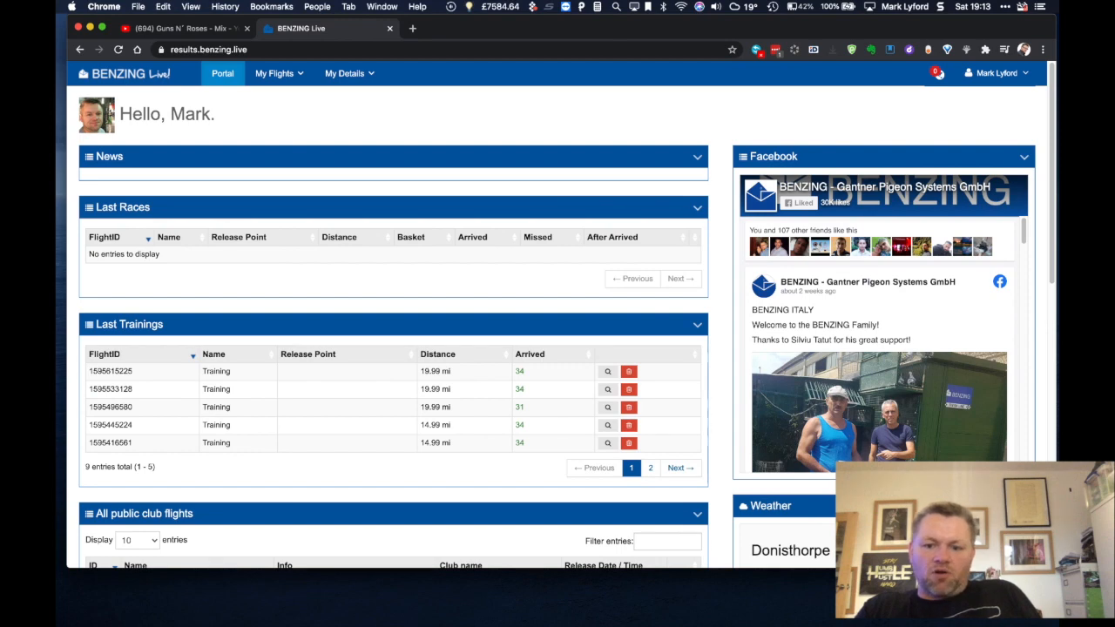
pyautogui.scroll(-3)
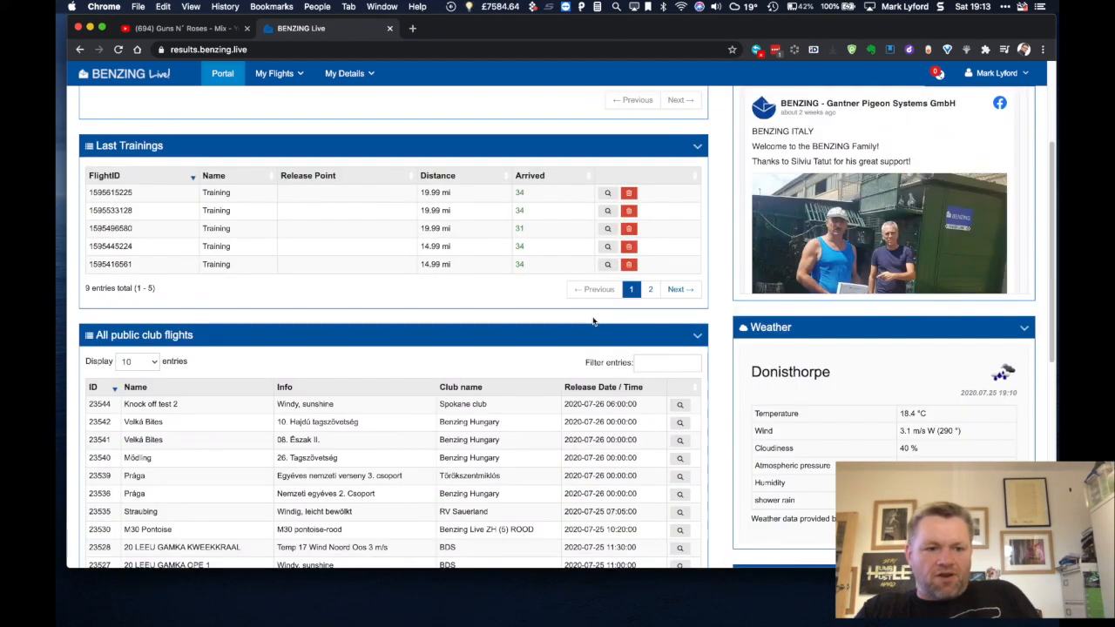
pyautogui.moveTo(571, 432)
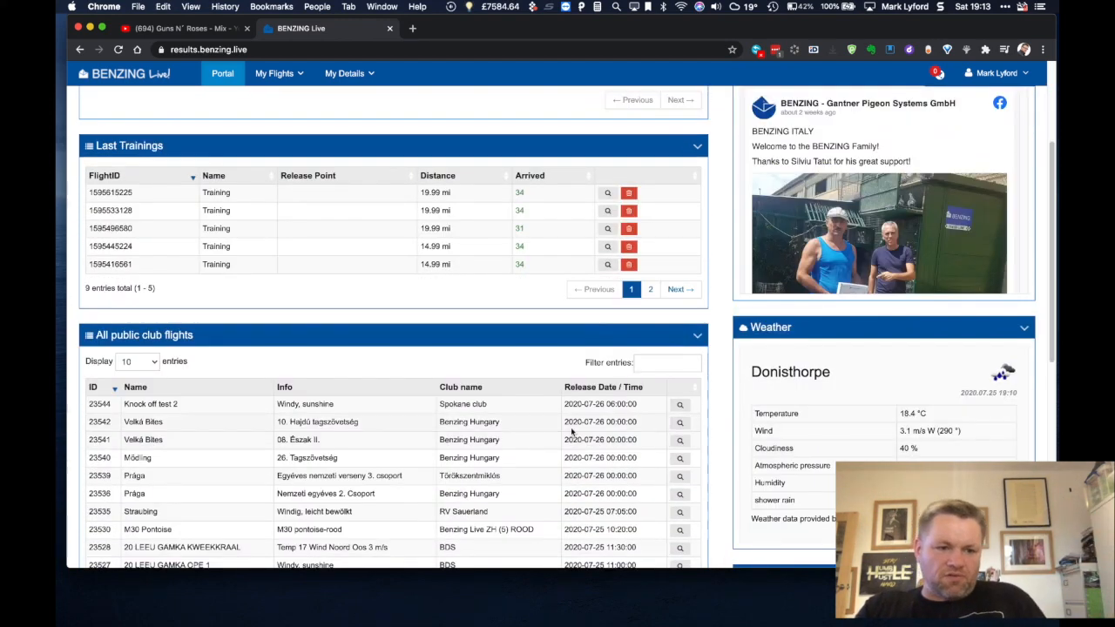